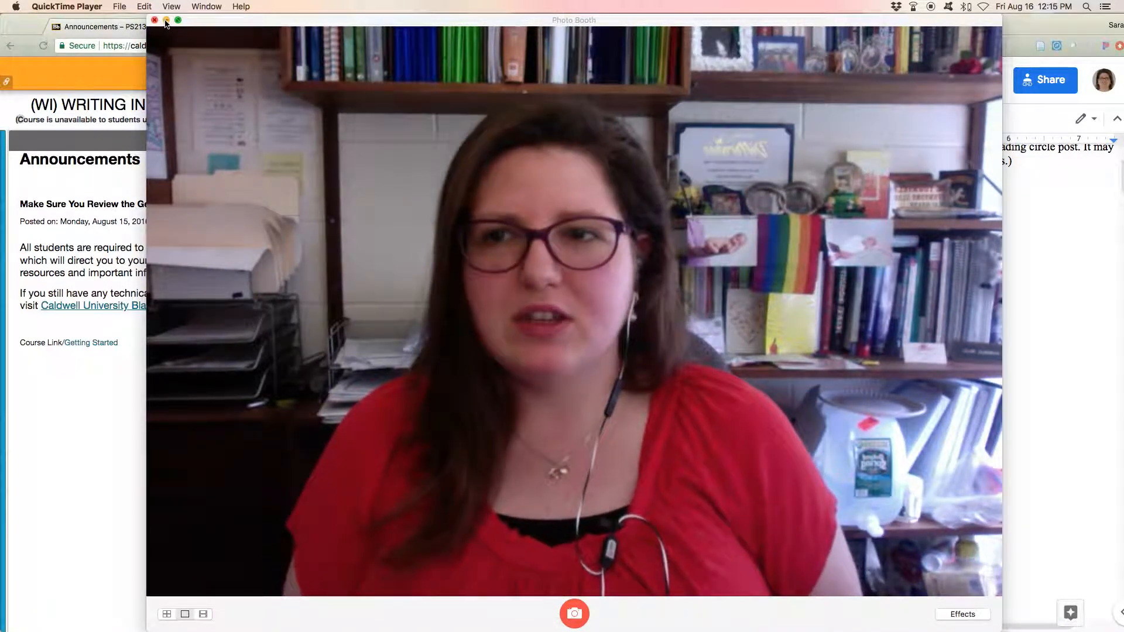
- Close the Photo Booth webcam window and show the link behind the Videos heading
click(154, 19)
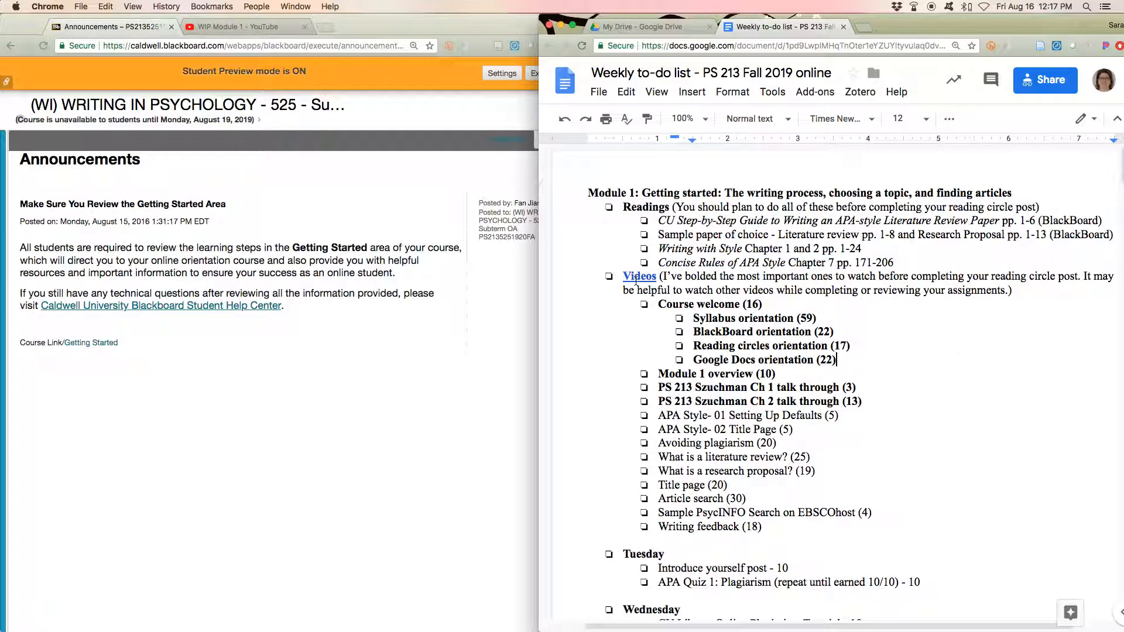
click(638, 277)
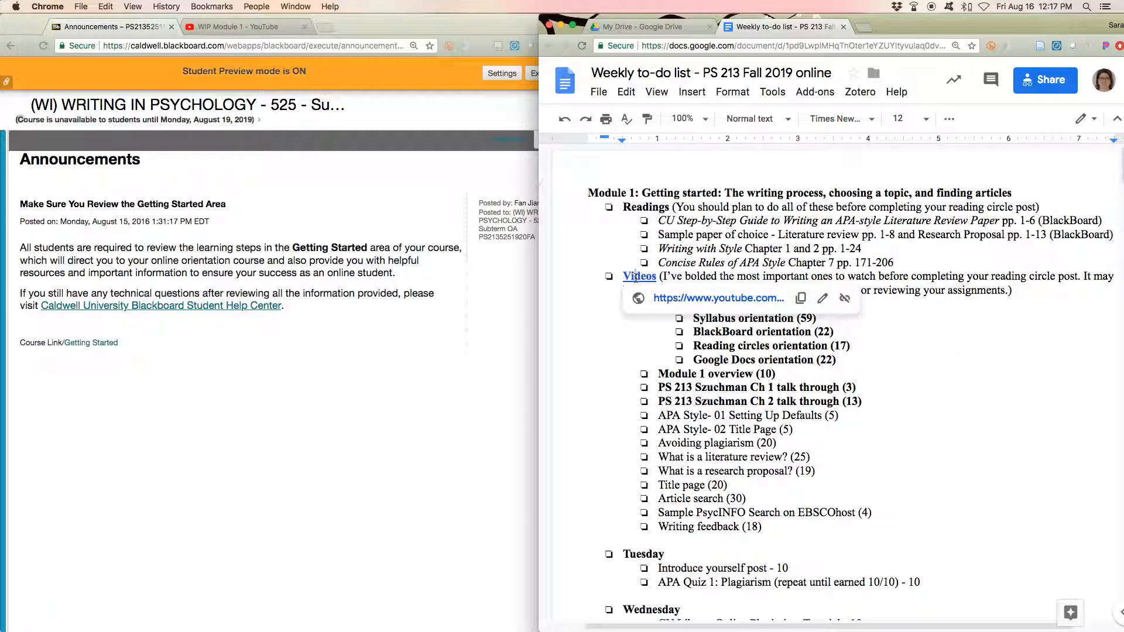
- Follow the Videos link to the 17-video WIP Module 1 YouTube playlist
click(239, 26)
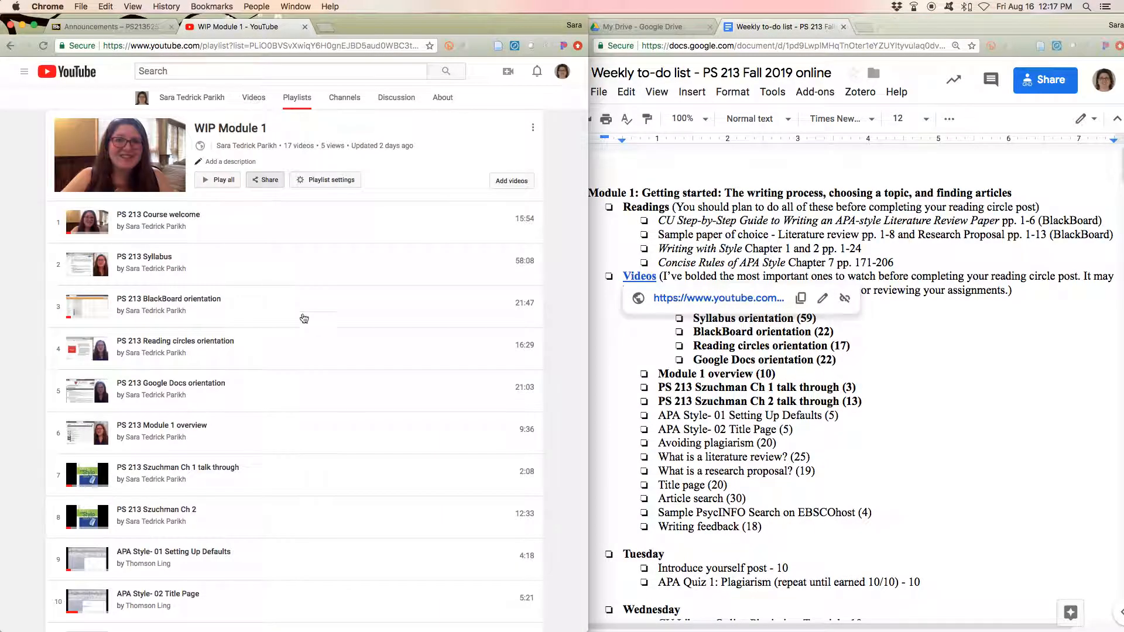
mouse_move(369, 420)
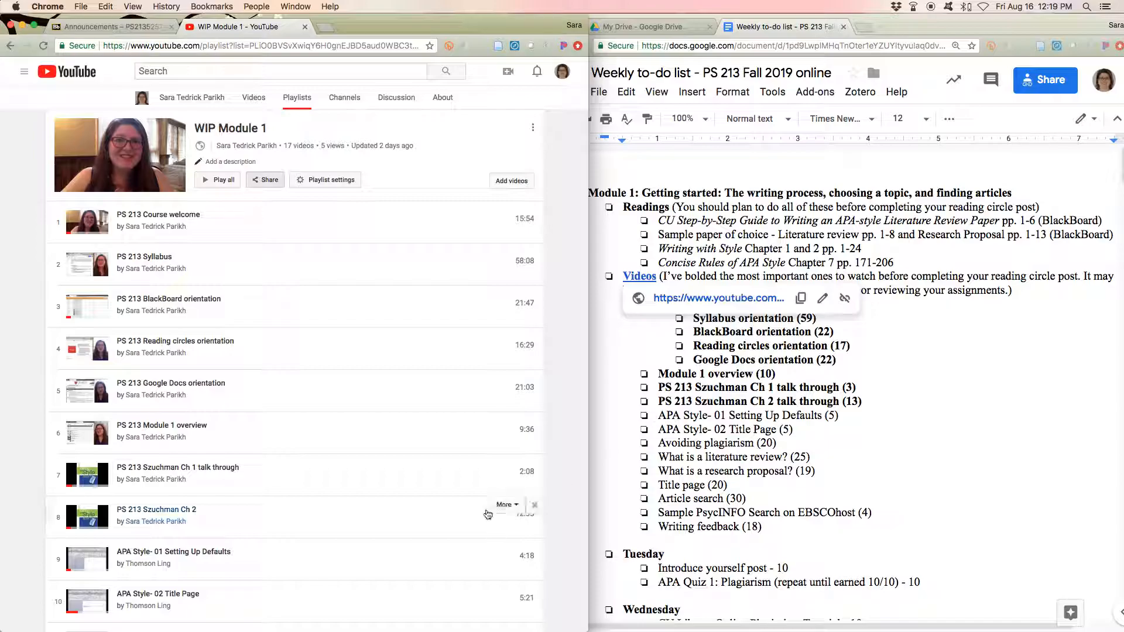
mouse_move(390, 478)
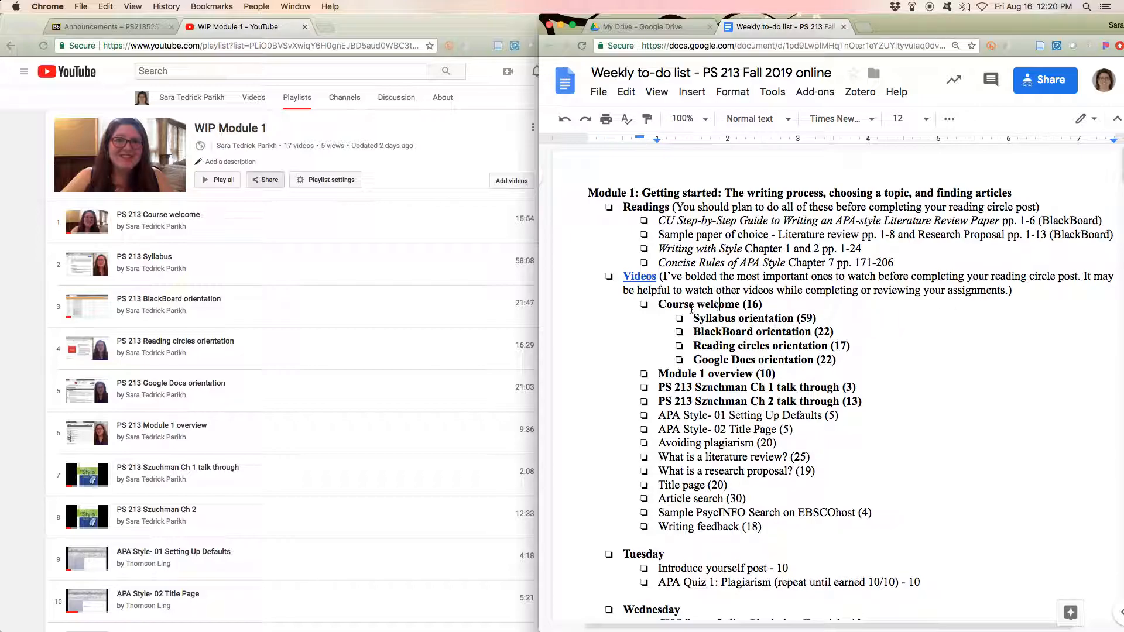
drag(658, 304, 751, 527)
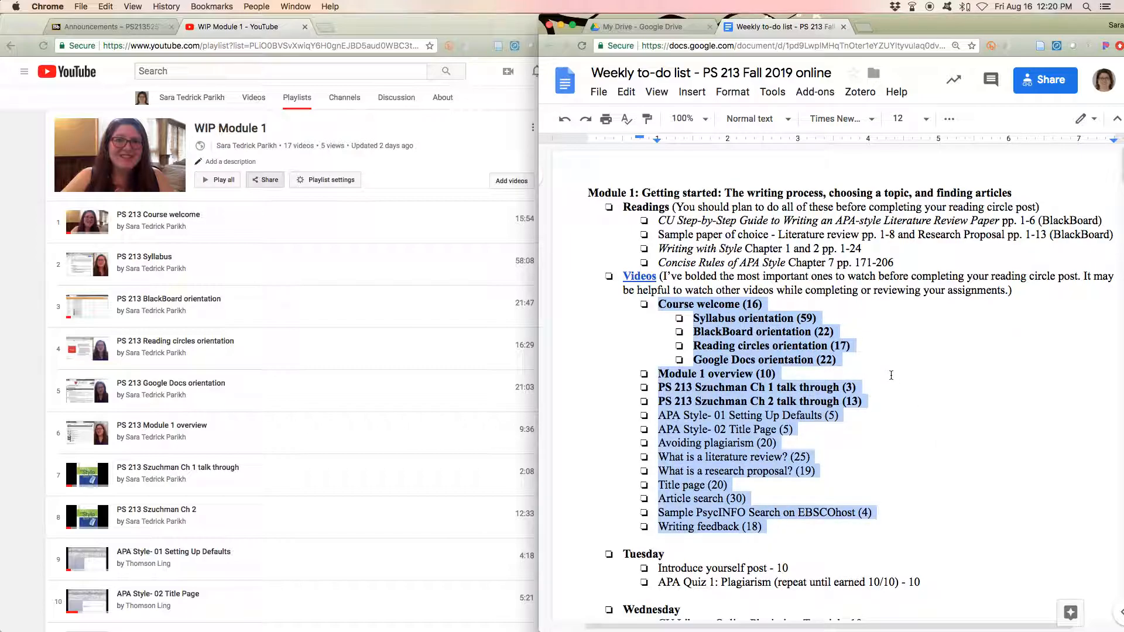
scroll(down, 3)
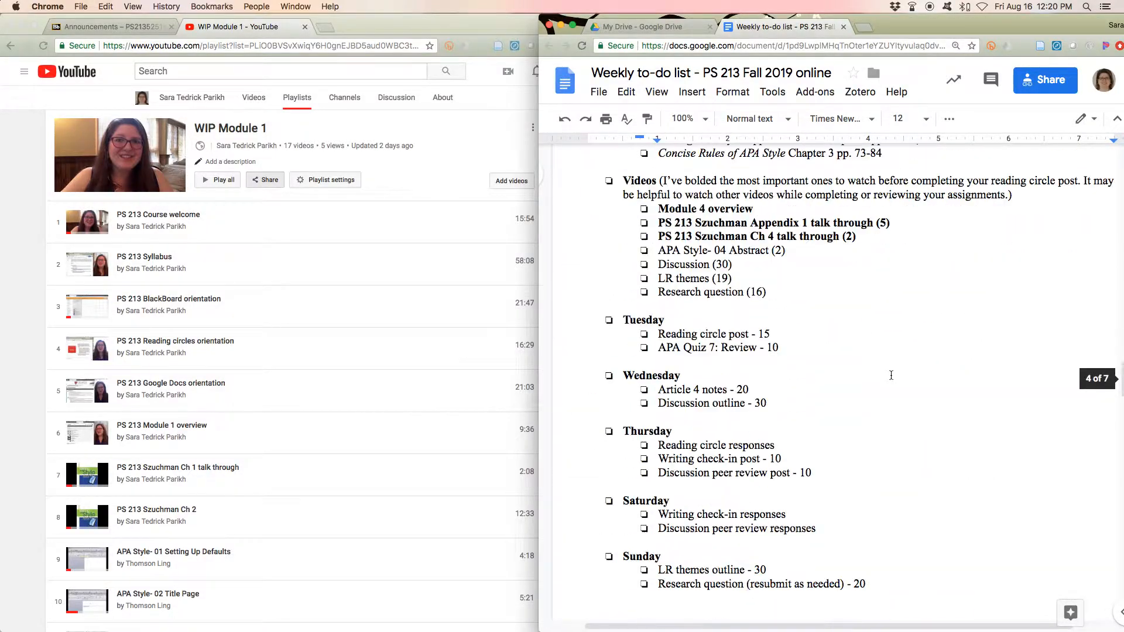
scroll(down, 3)
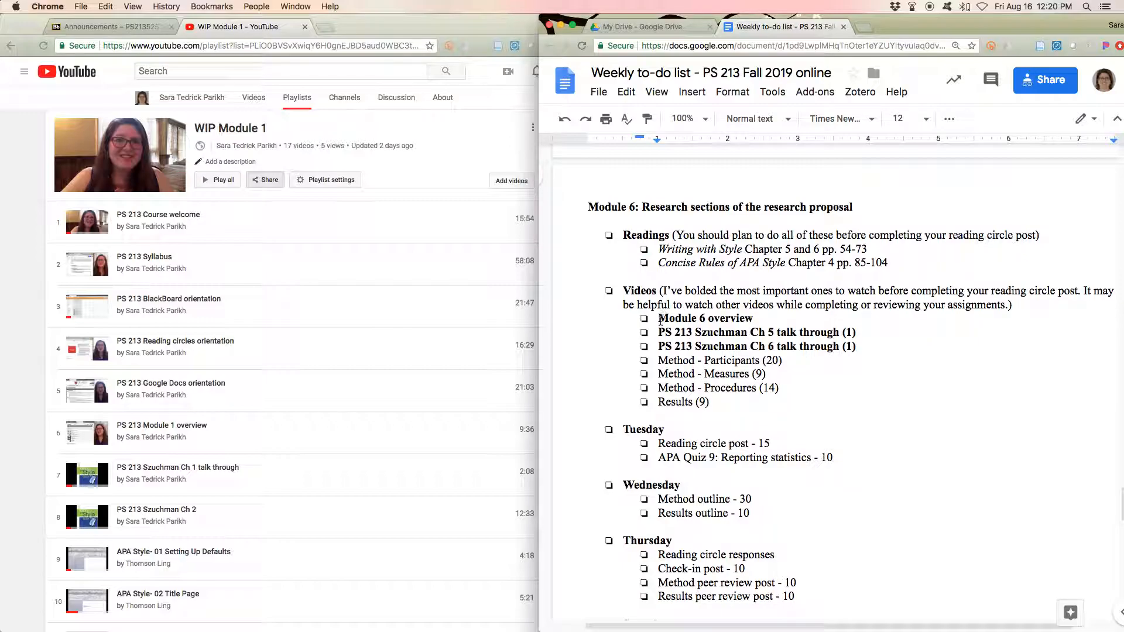
drag(658, 318, 713, 401)
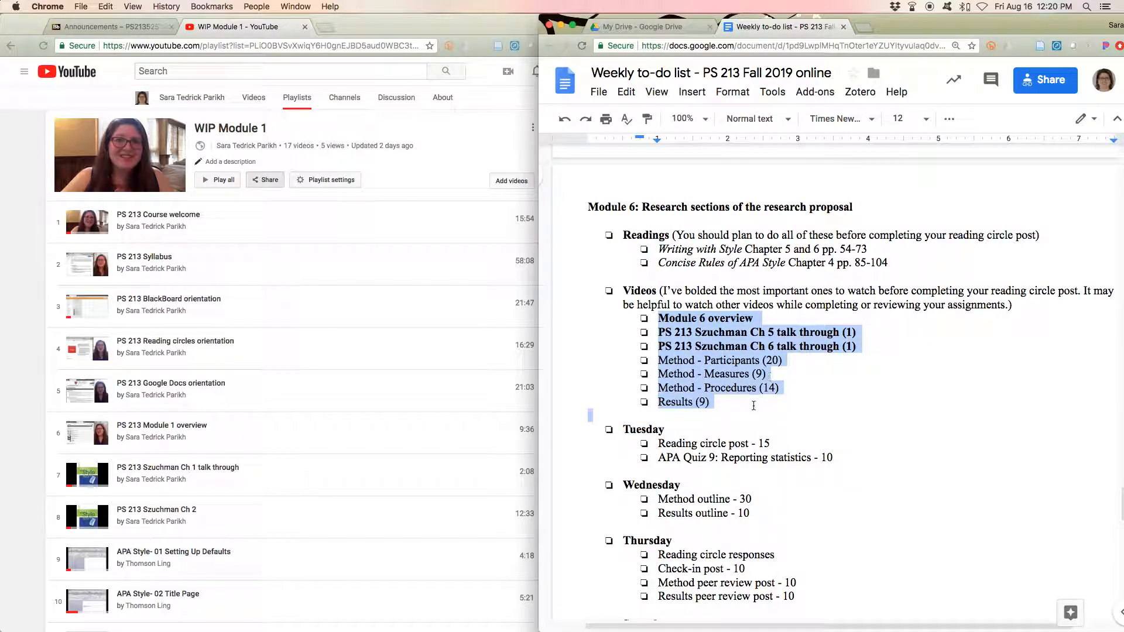
scroll(down, 3)
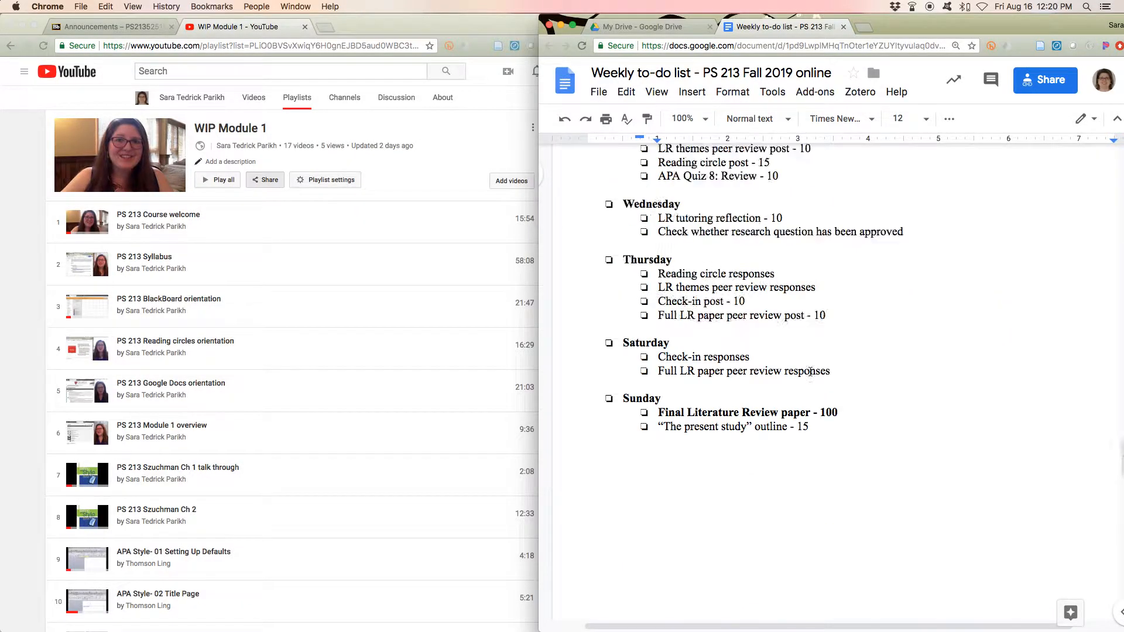
scroll(down, 3)
text(Writing feedback (18))
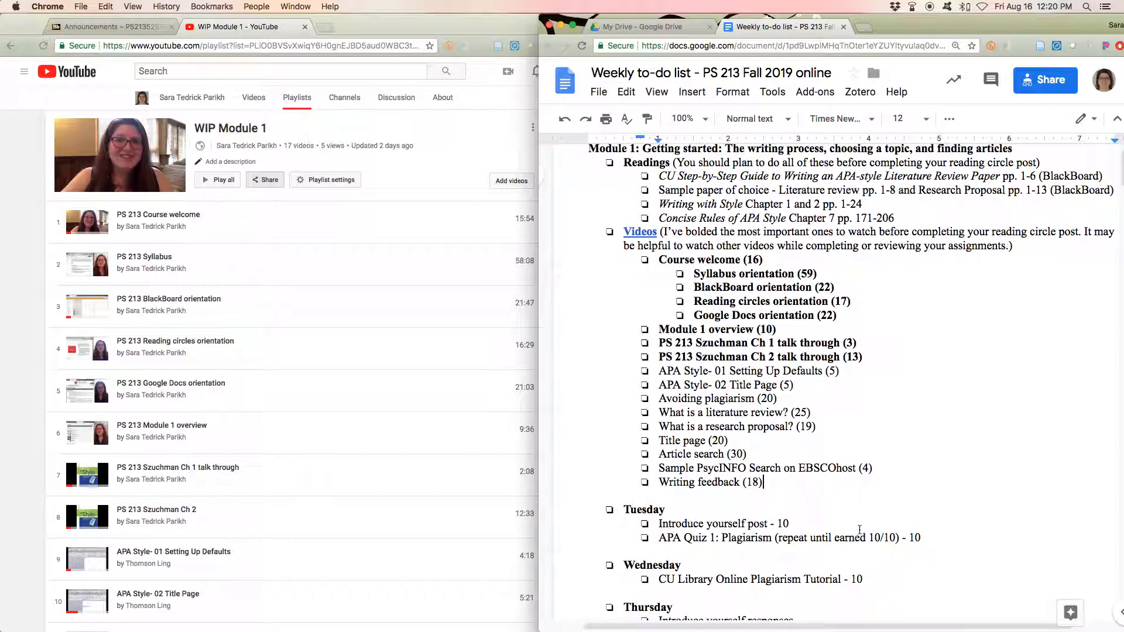
- Review the bolded must-watch Module 1 videos and start opening 'PS 213 Course welcome'
scroll(down, 3)
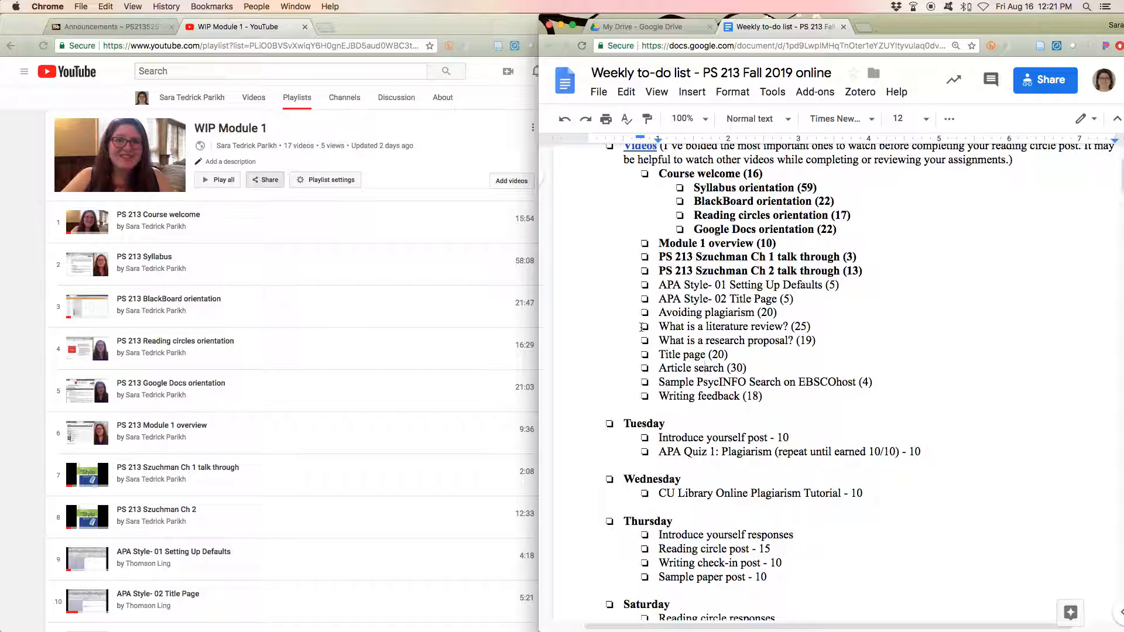
drag(658, 326, 823, 341)
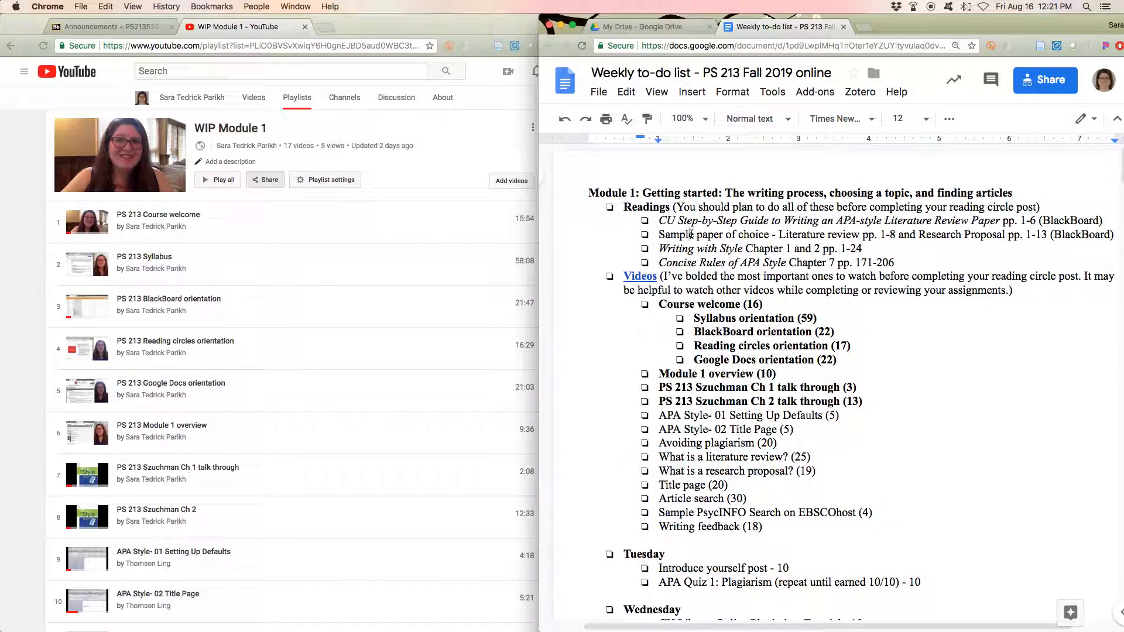
scroll(down, 3)
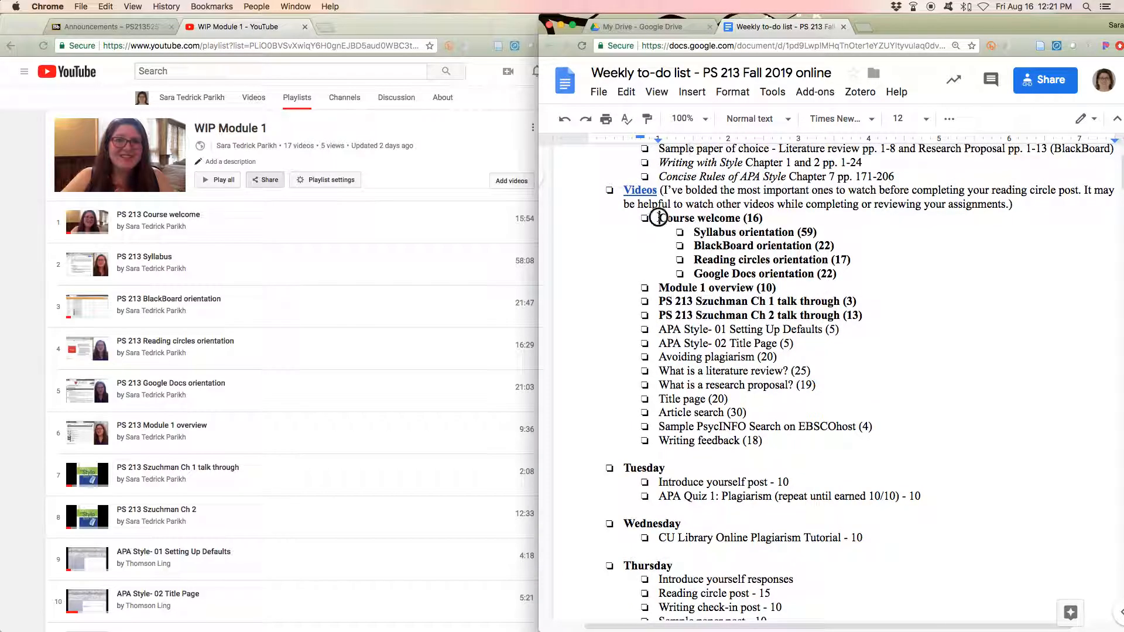
drag(653, 217, 865, 313)
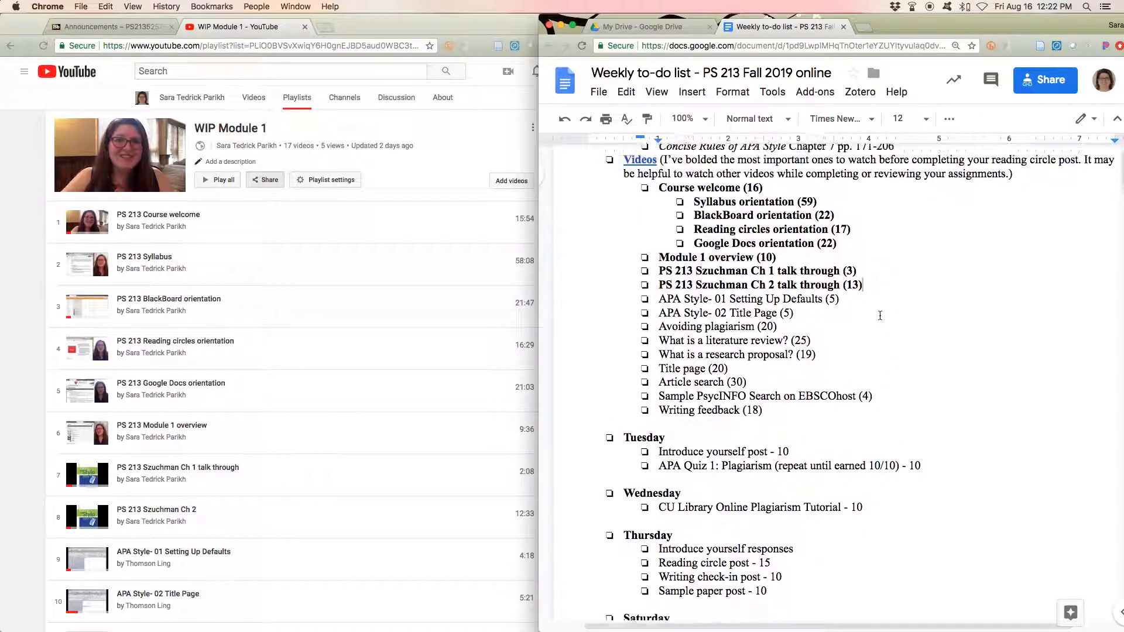
scroll(down, 3)
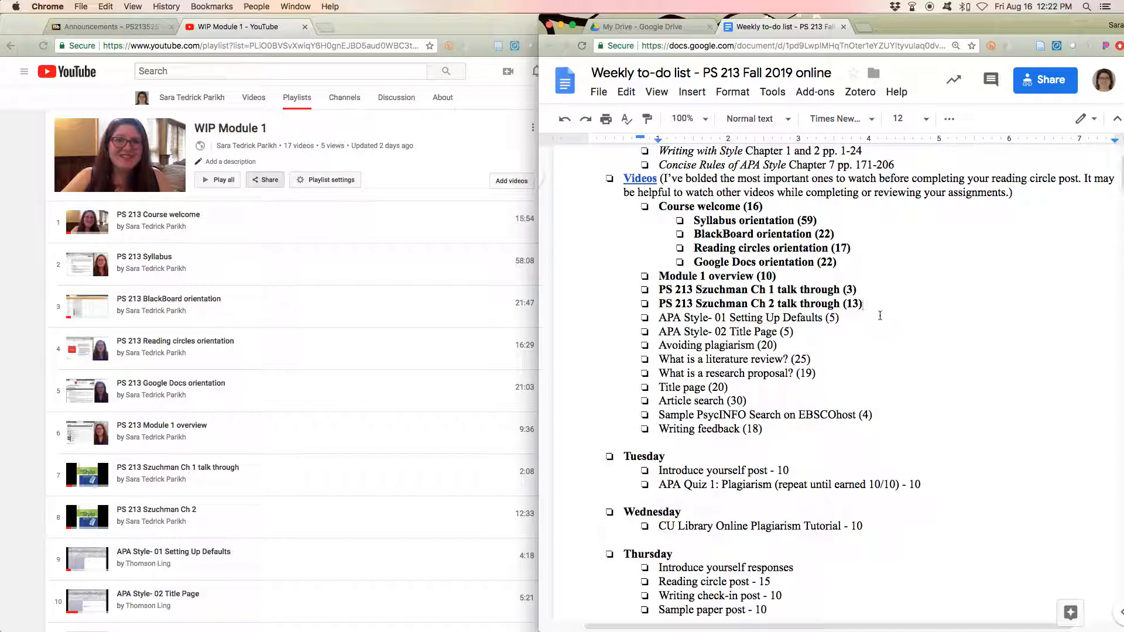
scroll(down, 3)
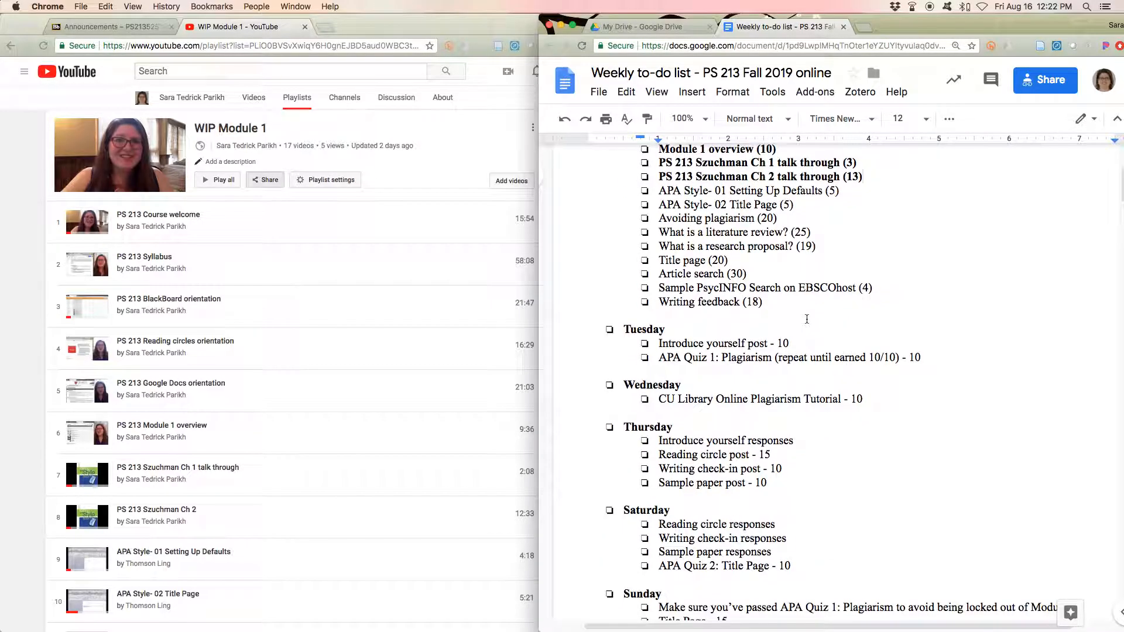
scroll(down, 3)
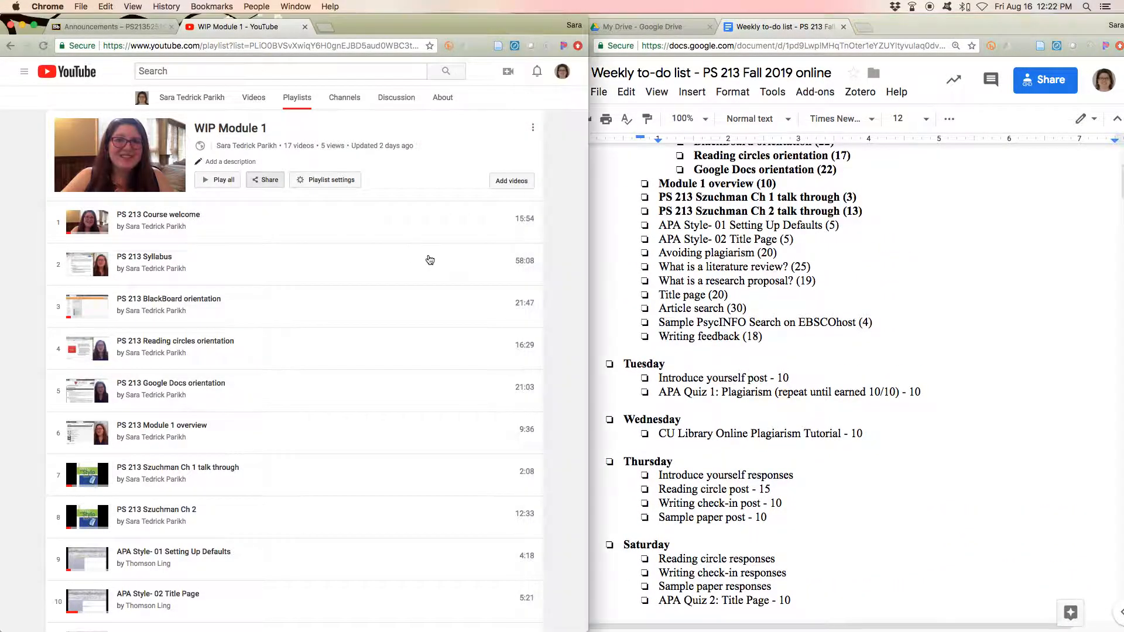
click(159, 214)
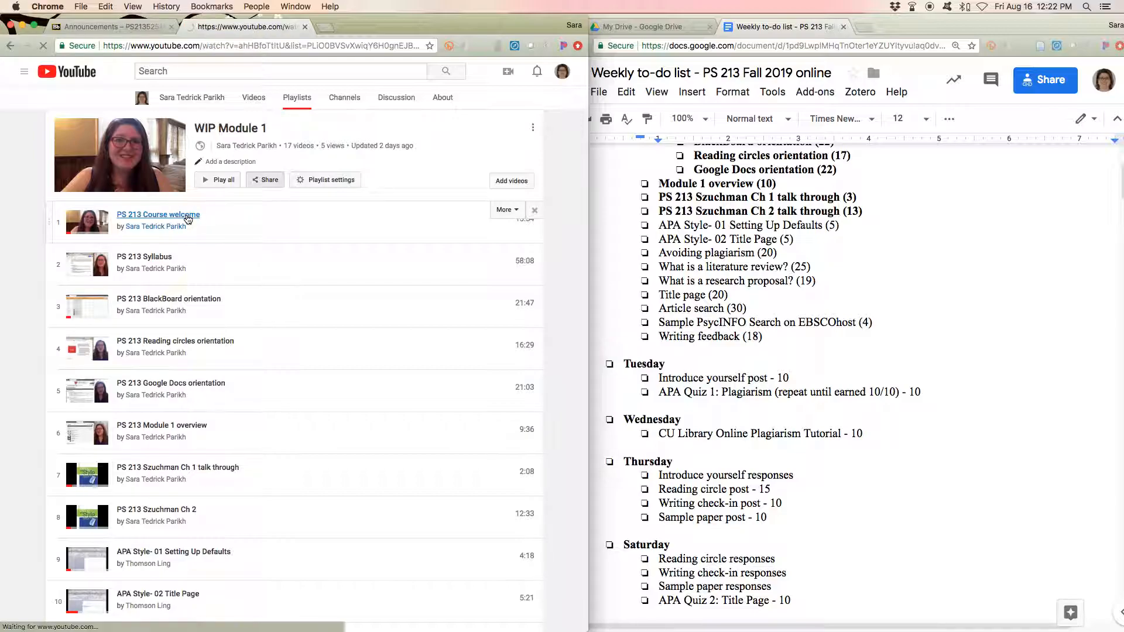
- Turn on captions for Course welcome and check the transcript and subtitle language options
click(157, 214)
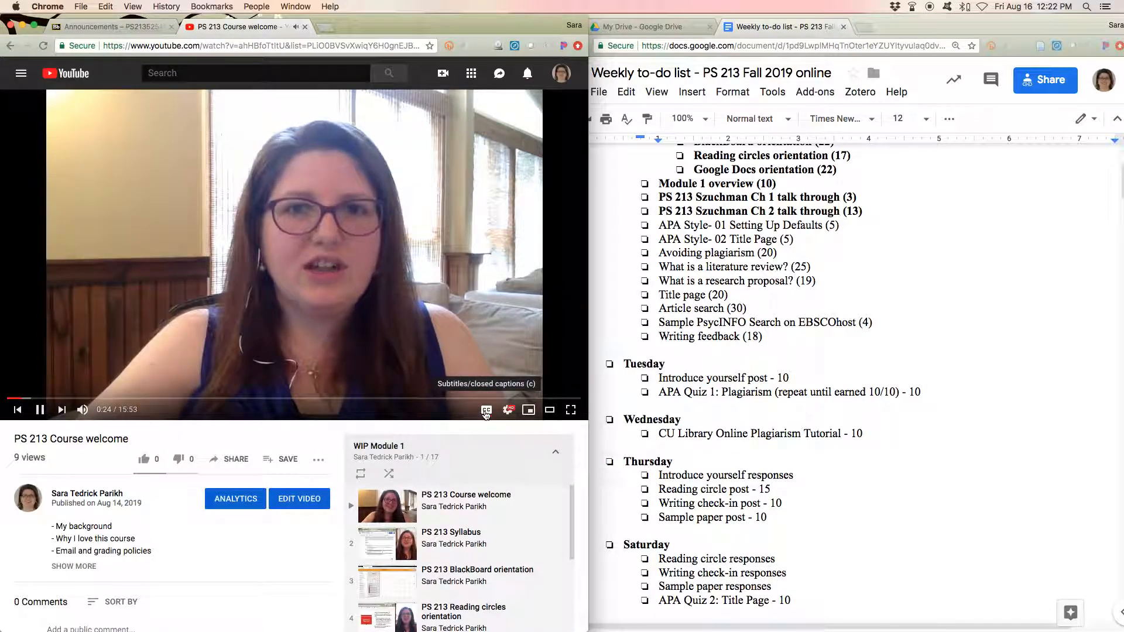
click(486, 409)
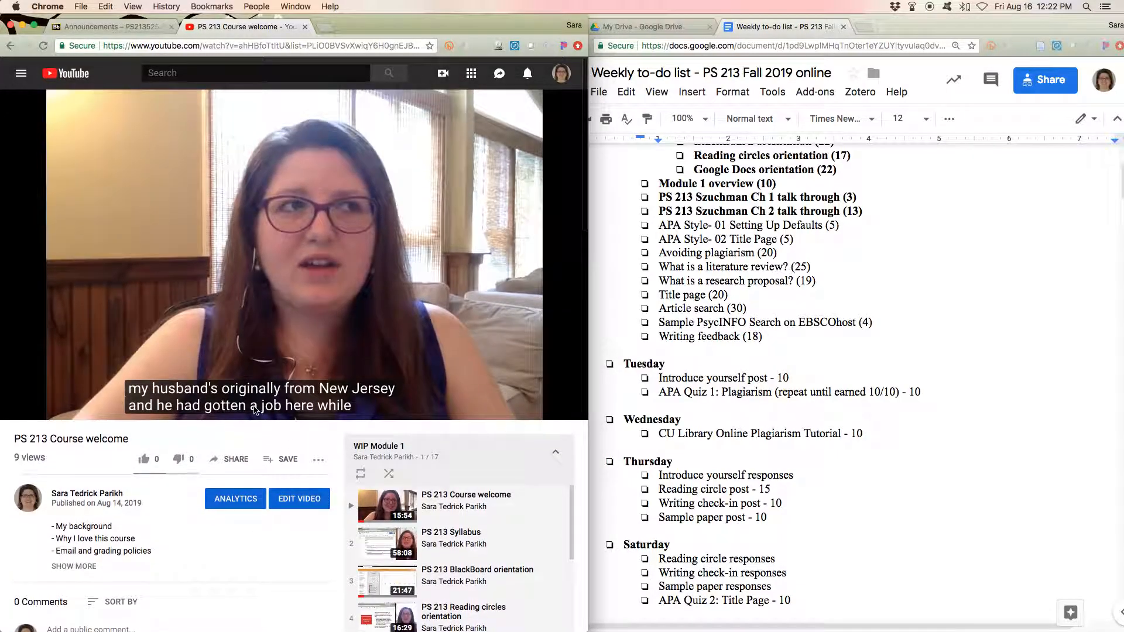
click(318, 459)
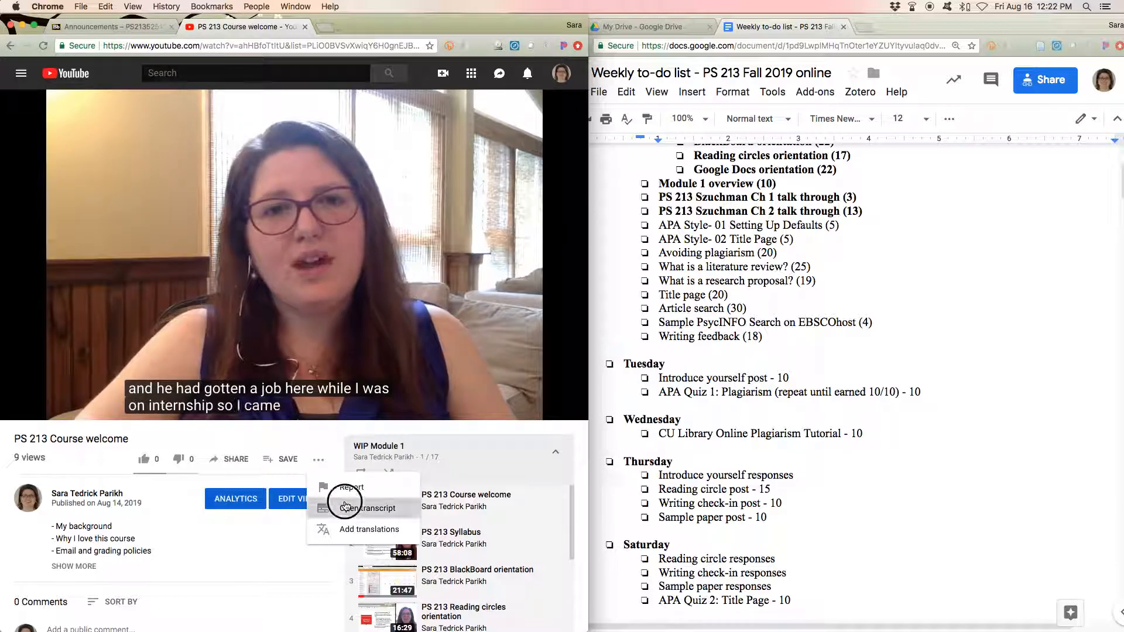
click(373, 508)
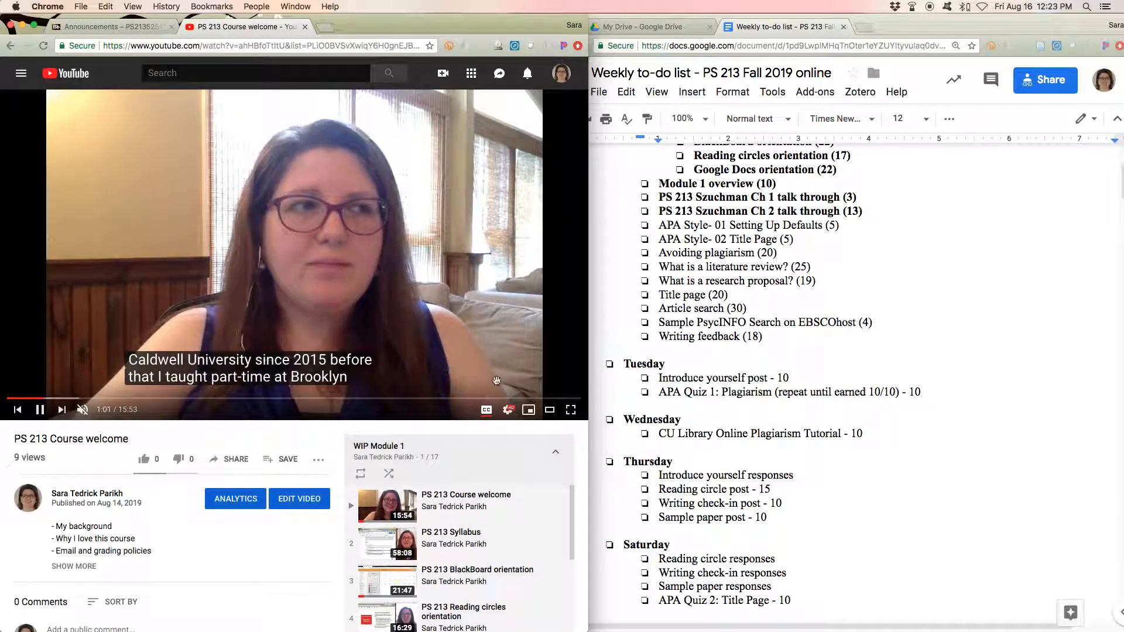
click(508, 409)
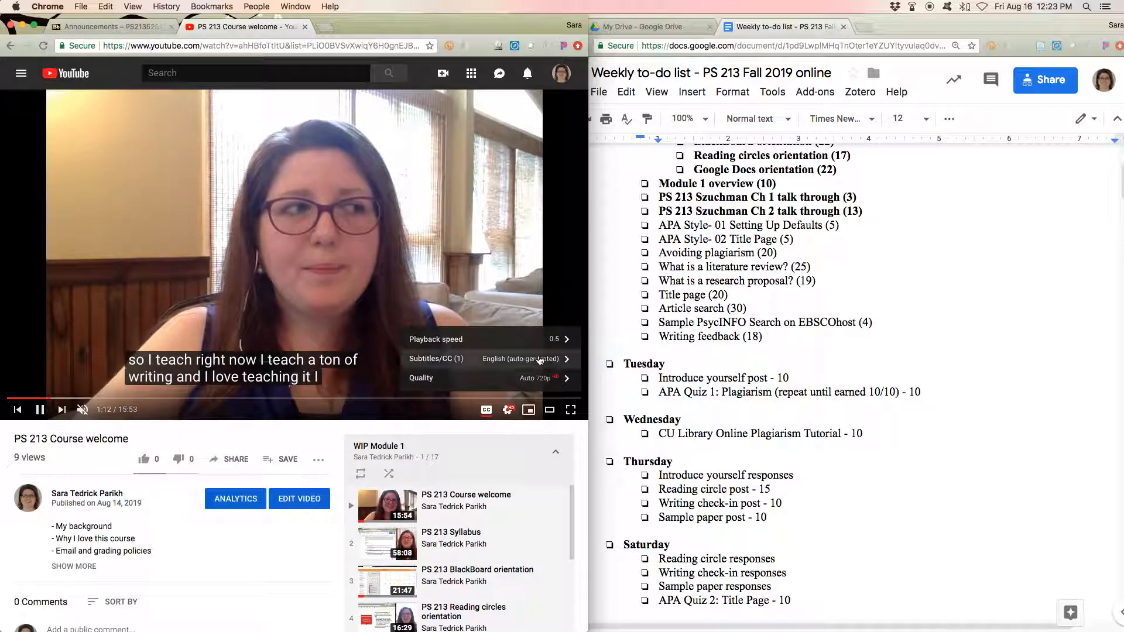
click(435, 339)
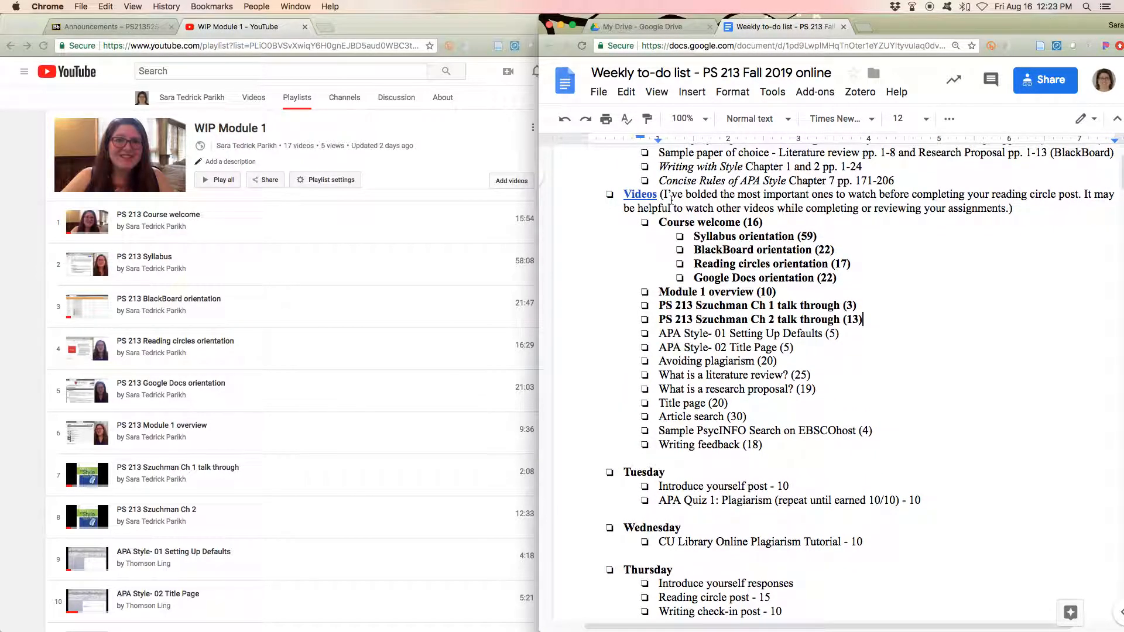
- Highlight the Course welcome video items, scroll the weekly tasks, then show Blackboard announcements
drag(658, 222, 859, 278)
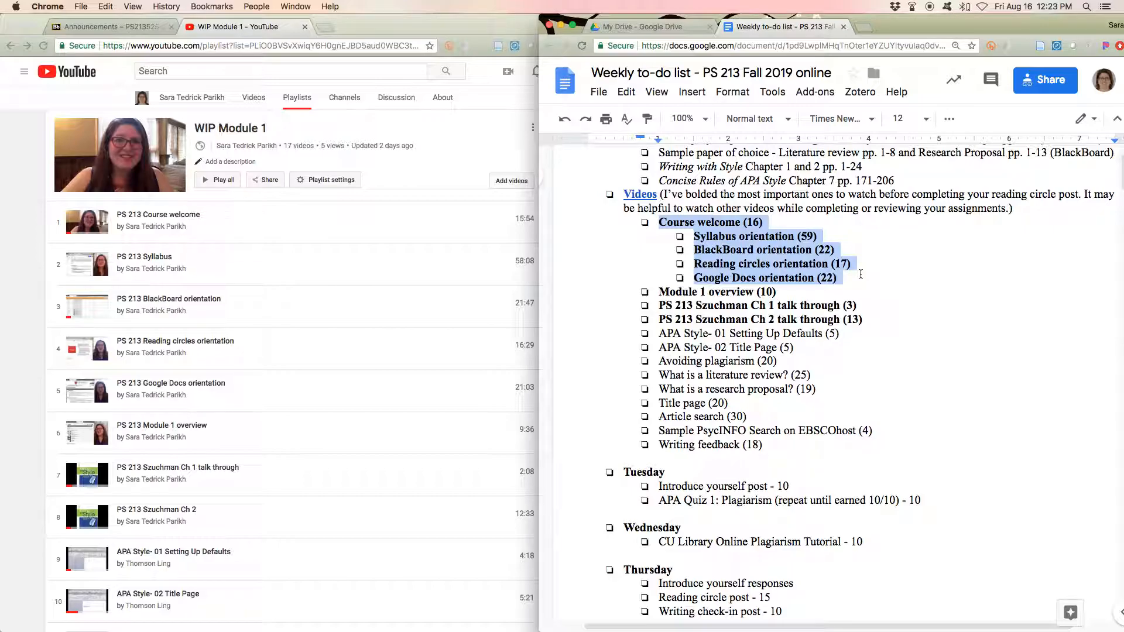
scroll(down, 3)
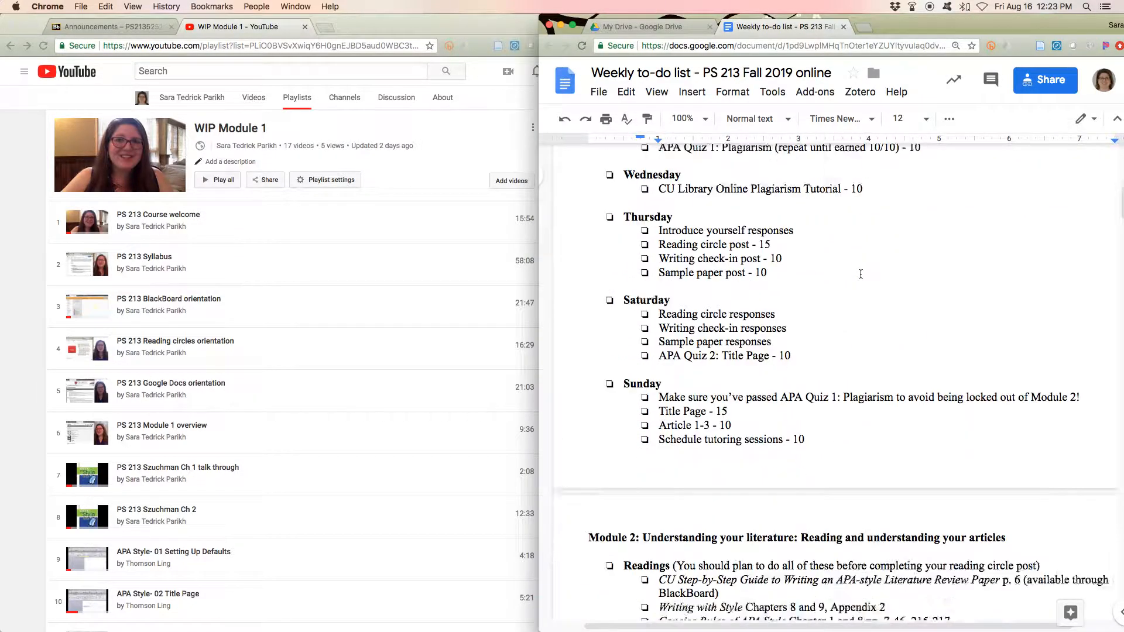
scroll(down, 3)
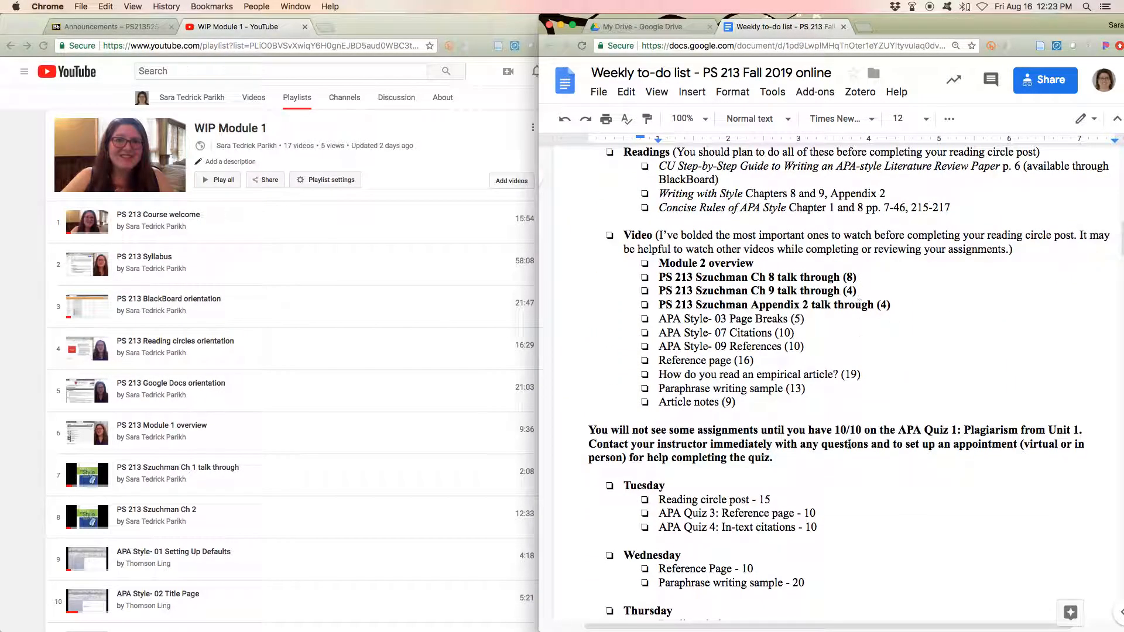
scroll(down, 3)
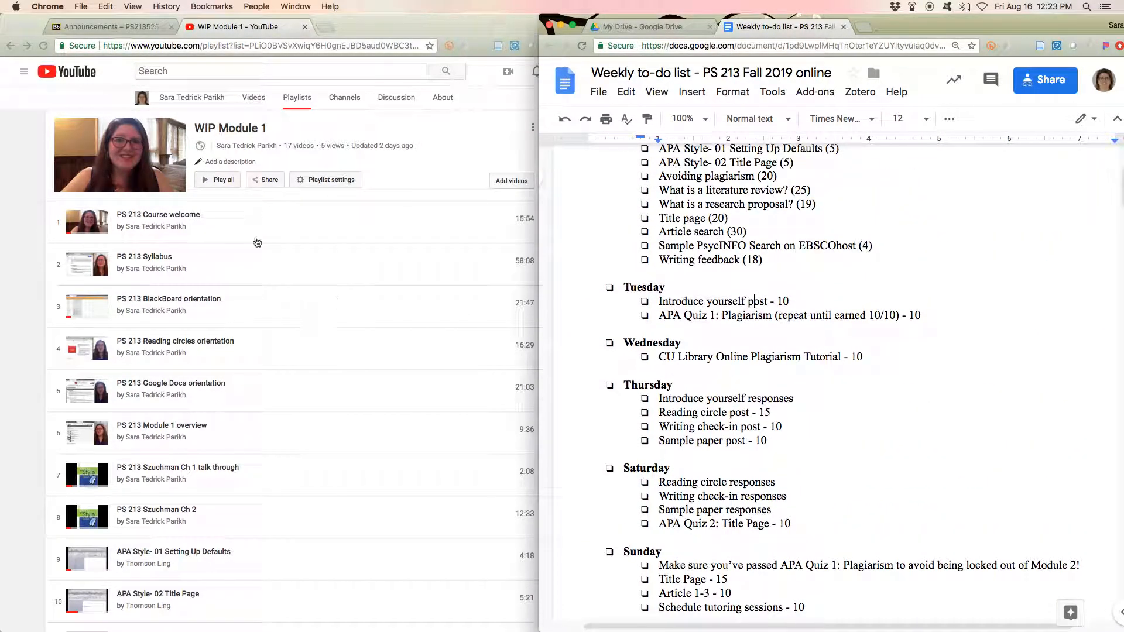
click(105, 26)
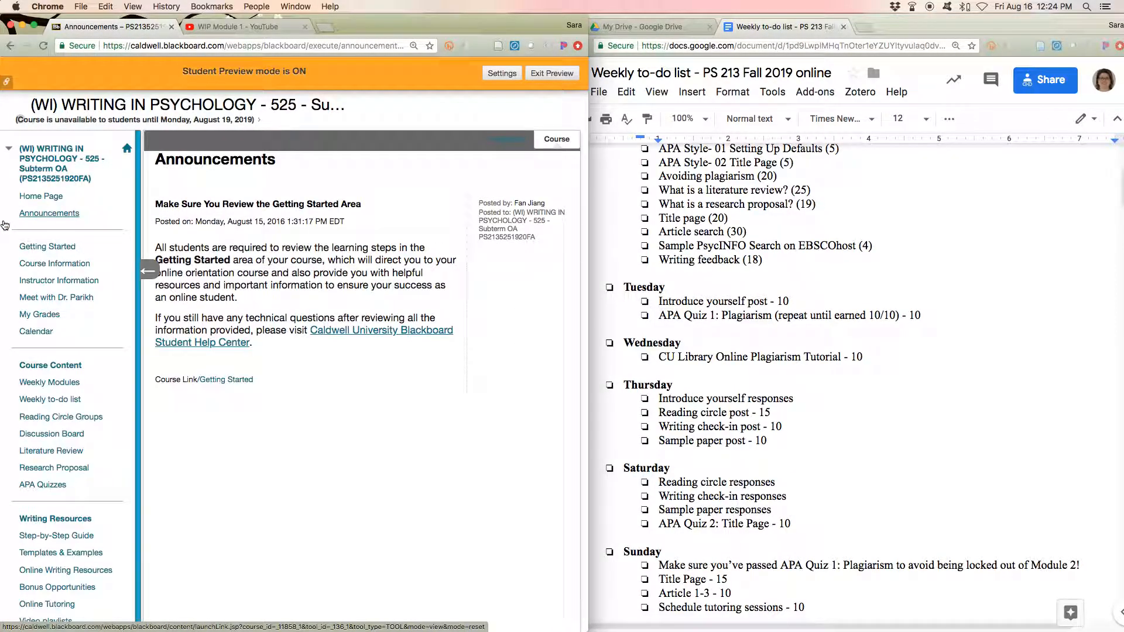
mouse_move(41, 195)
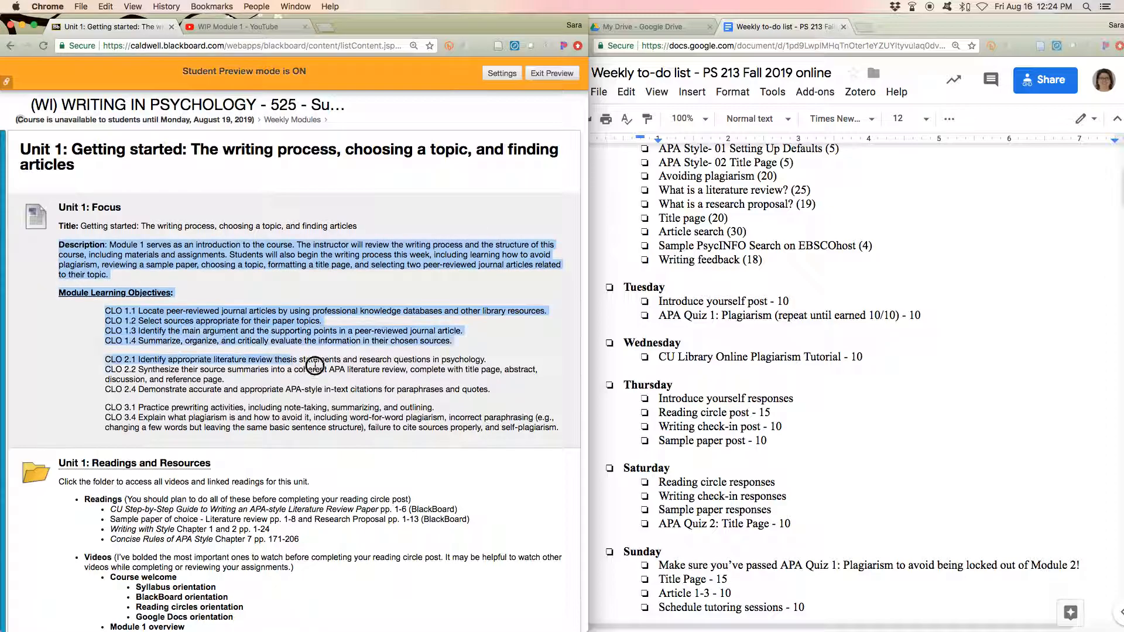
- Highlight the Unit 1 description and learning objectives, then scroll the readings and videos
drag(315, 363, 487, 422)
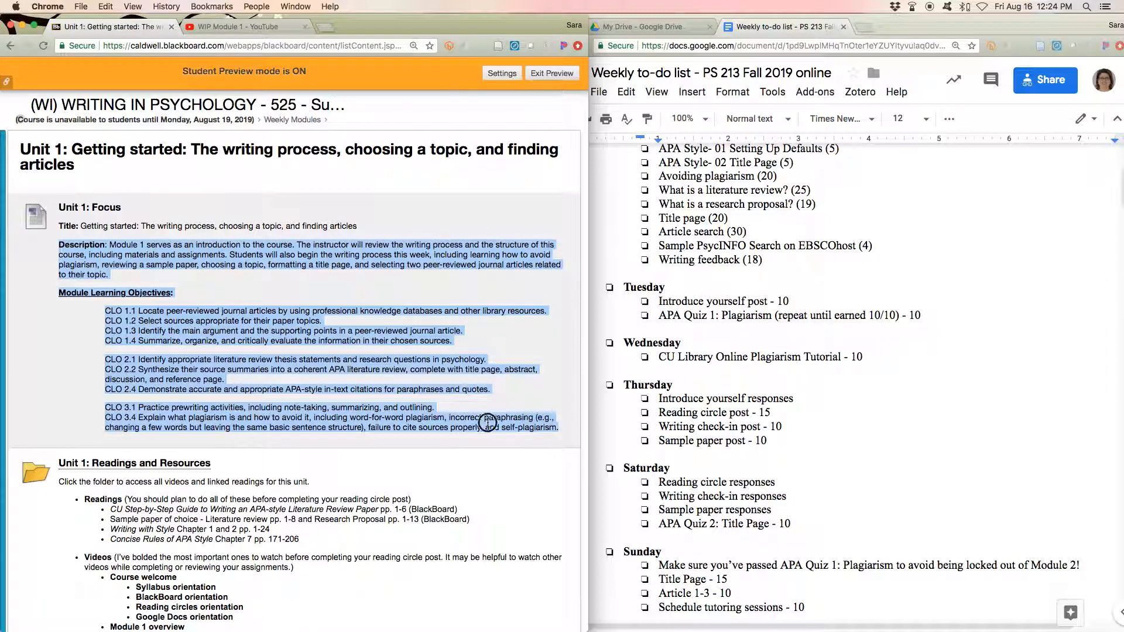
scroll(down, 3)
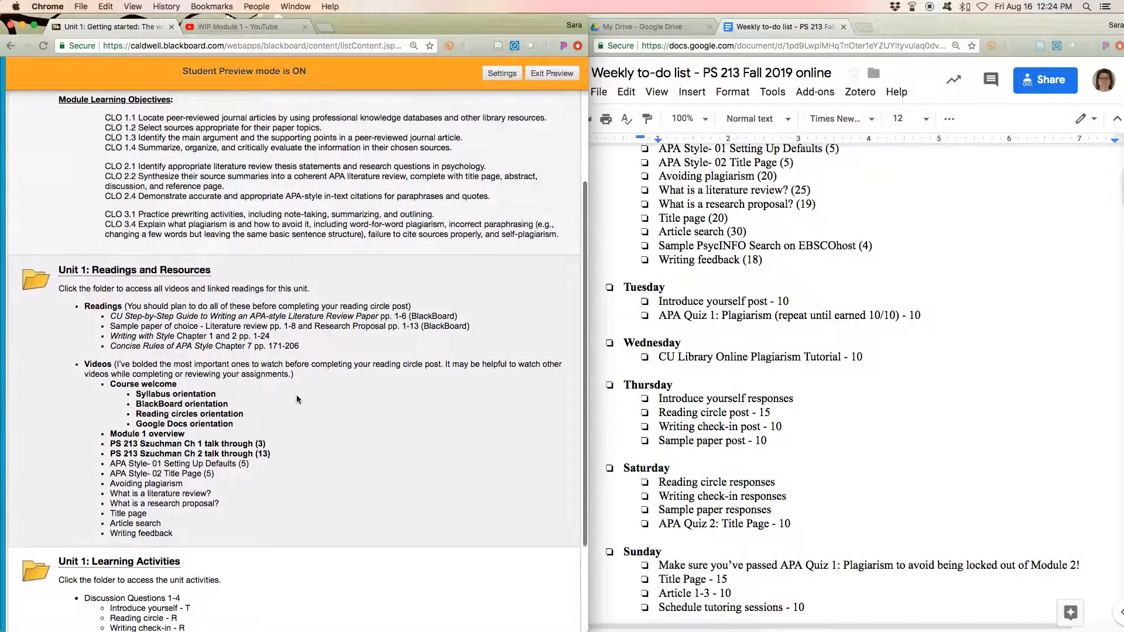
scroll(down, 3)
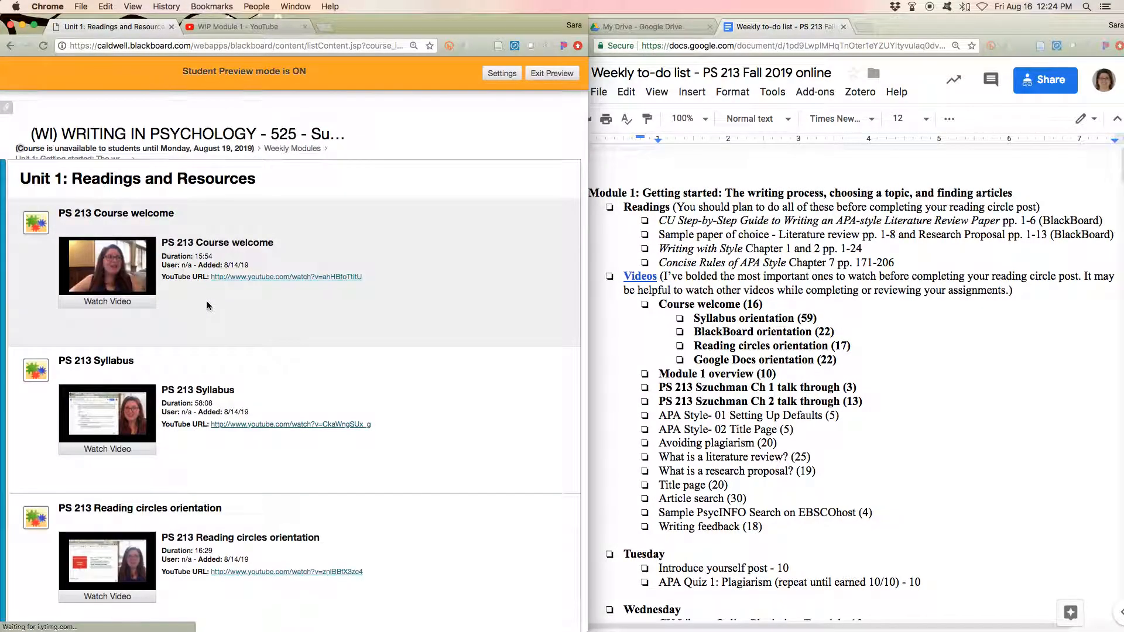
scroll(down, 3)
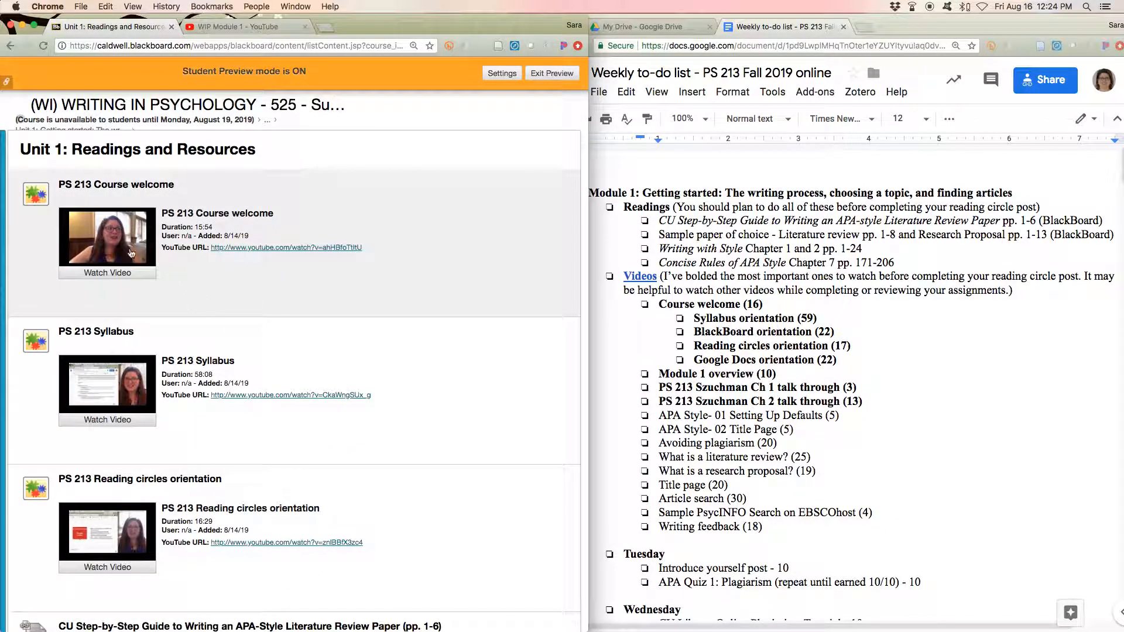
scroll(down, 3)
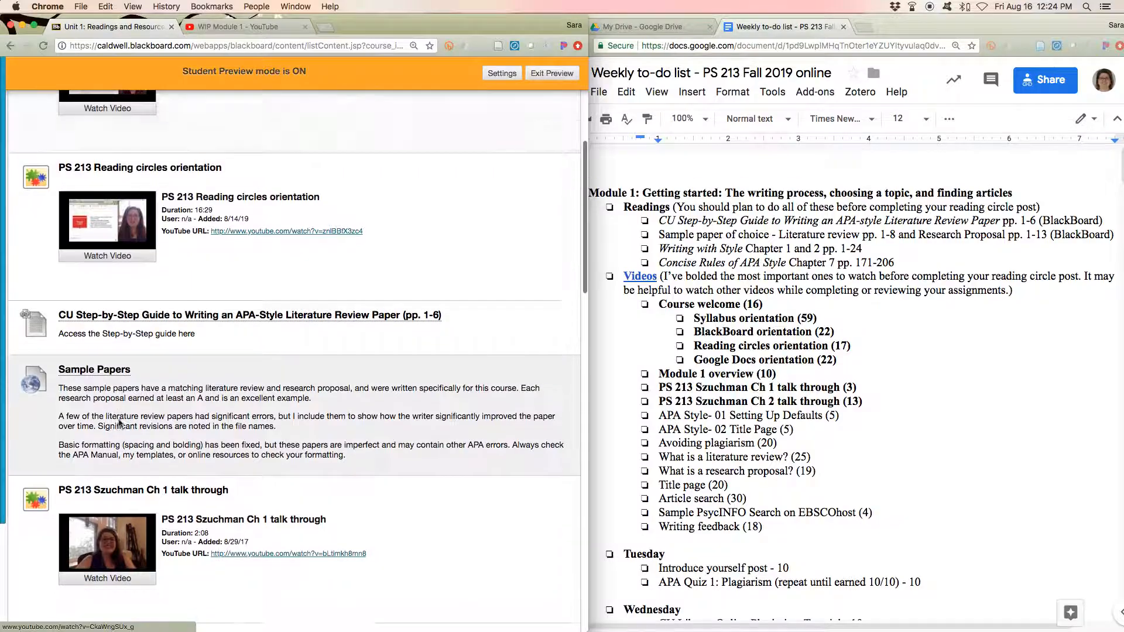
scroll(down, 3)
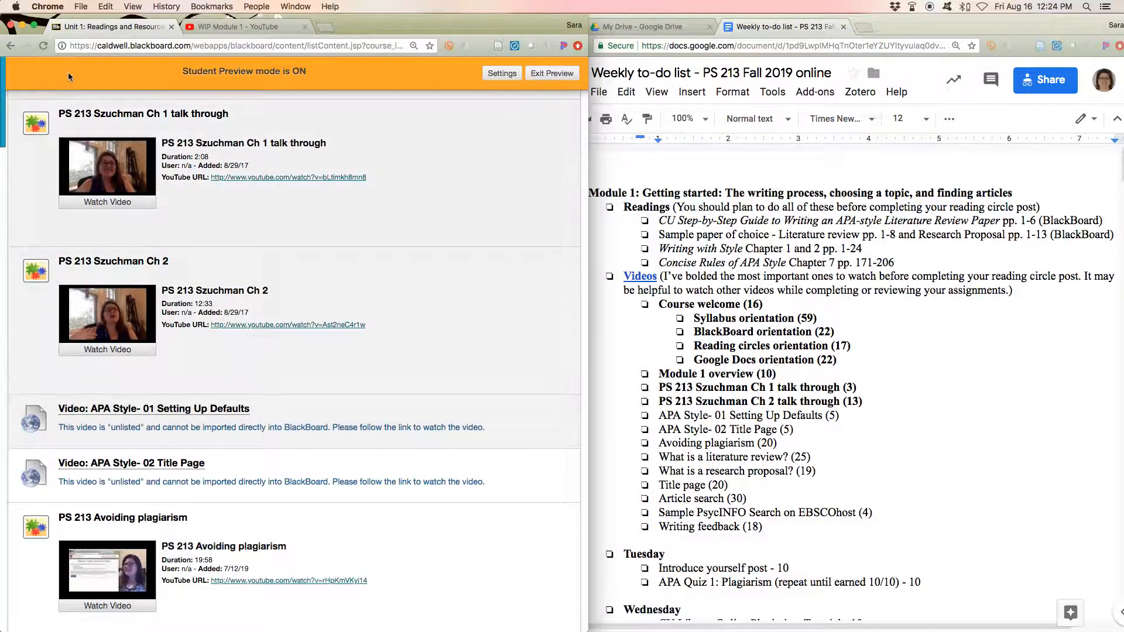
- Compare the Unit 1 videos with the YouTube playlist, then return to Unit 1 contents
click(247, 27)
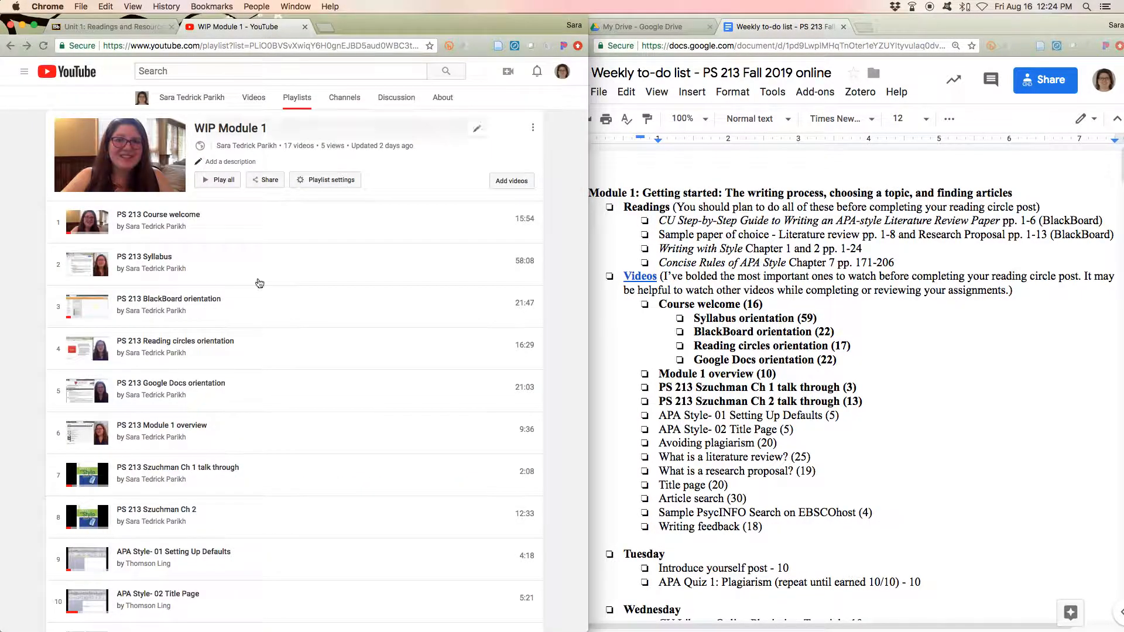
scroll(down, 3)
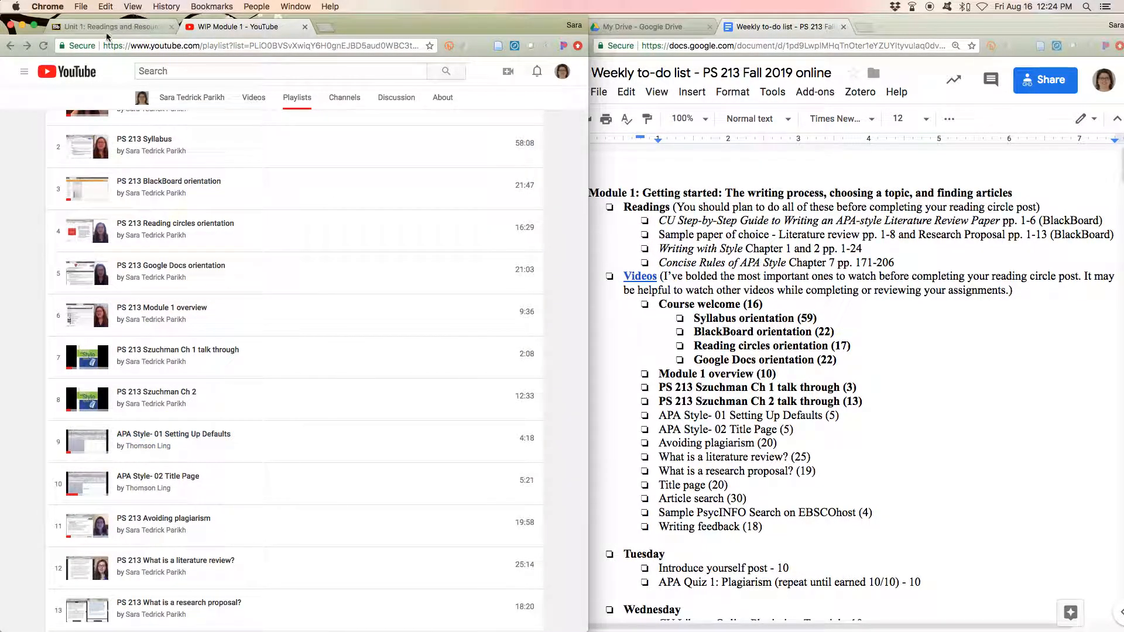
click(108, 26)
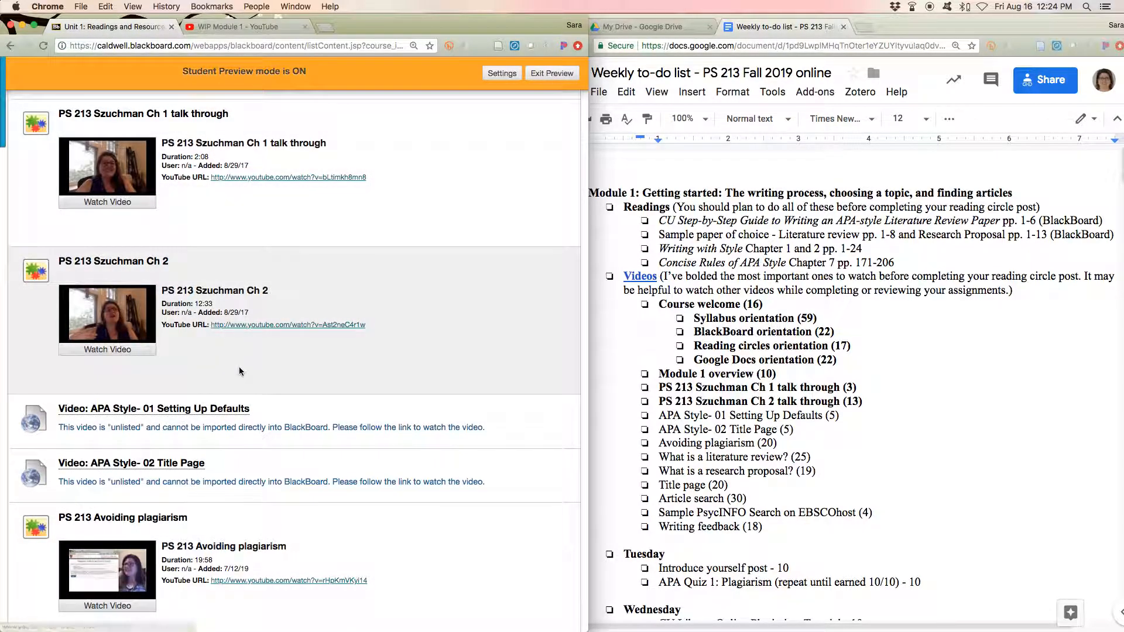
scroll(down, 3)
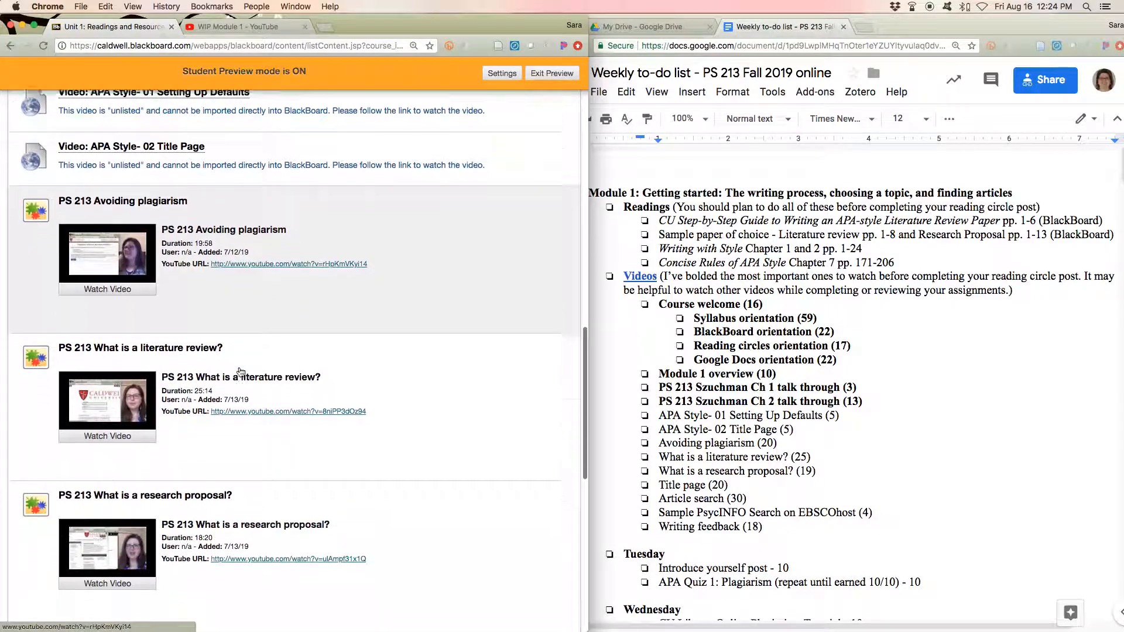
scroll(down, 3)
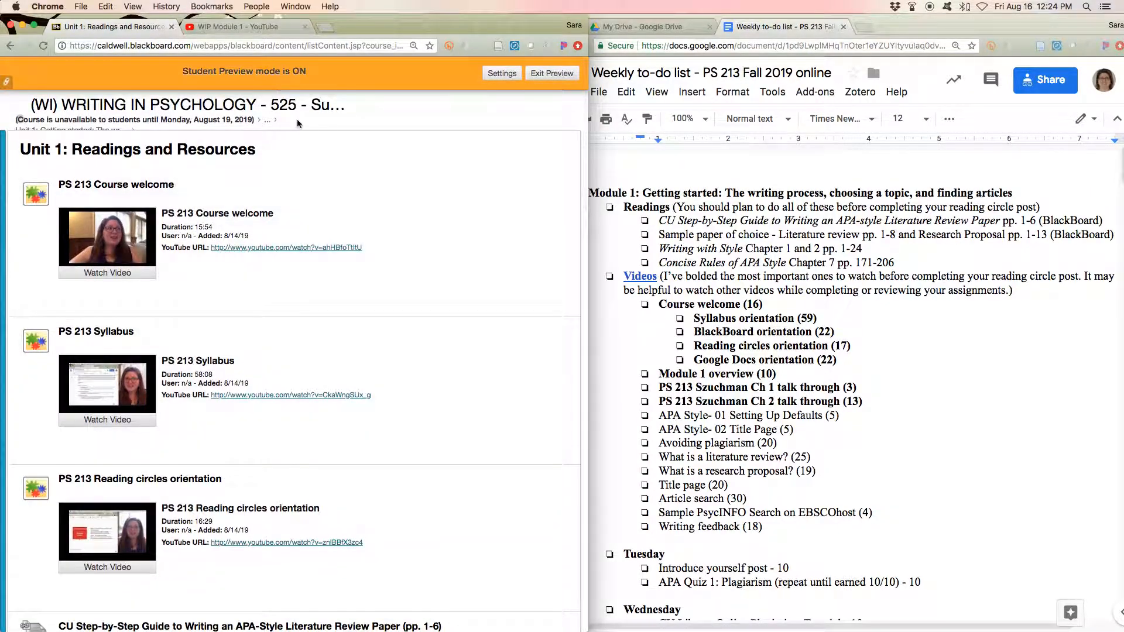
click(12, 45)
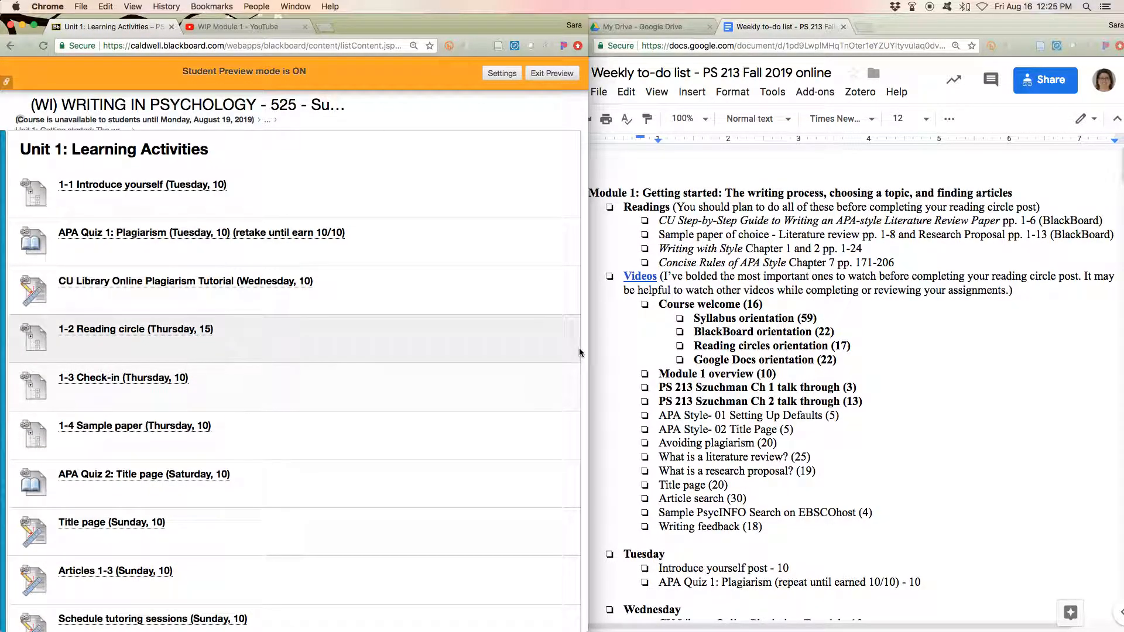
- View the 1-1 Introduce yourself forum, then return to the Learning Activities list
scroll(down, 3)
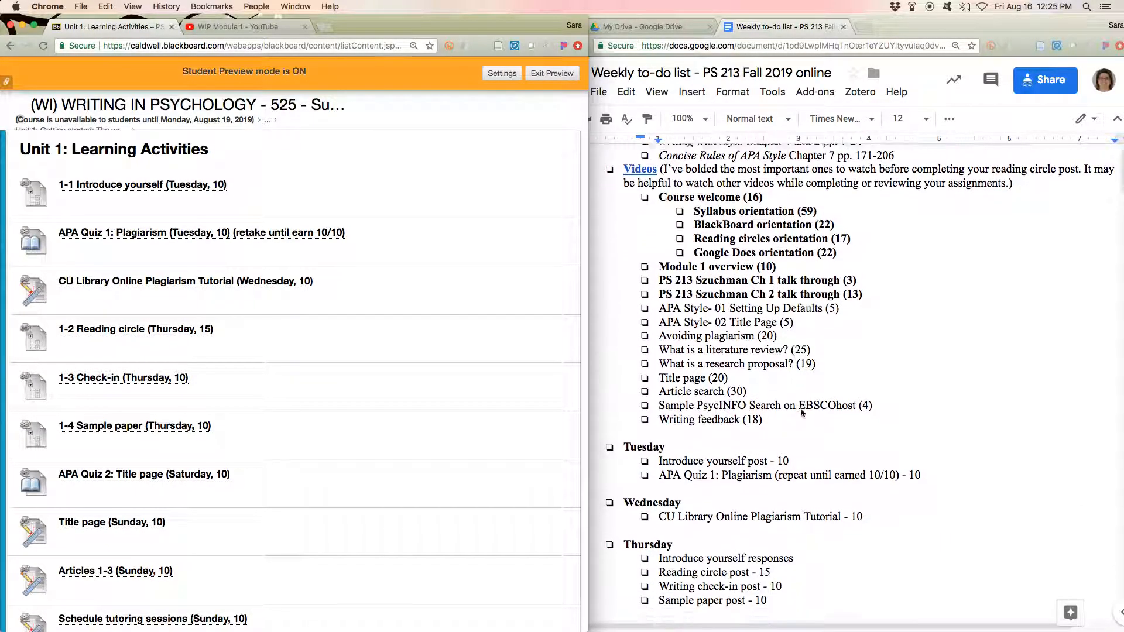
scroll(down, 3)
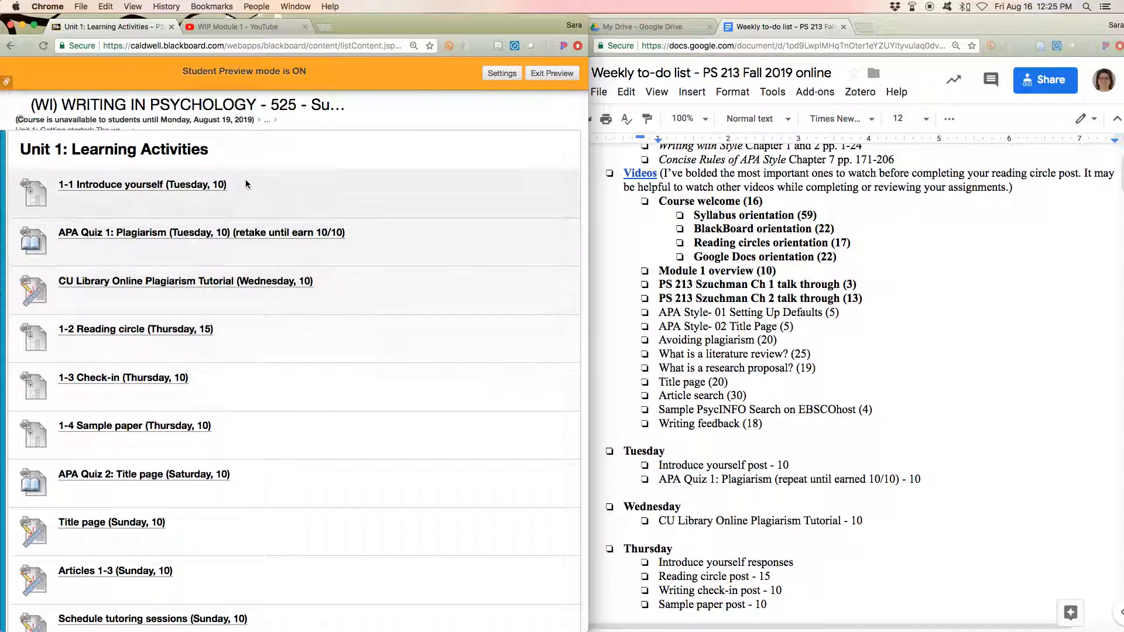
click(142, 185)
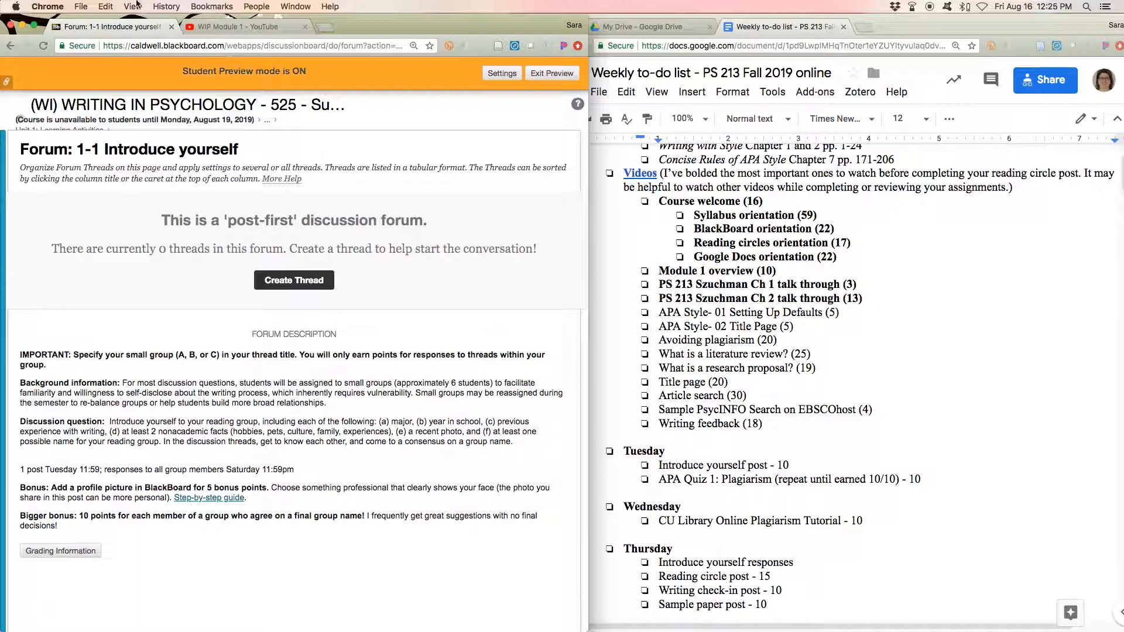
click(10, 45)
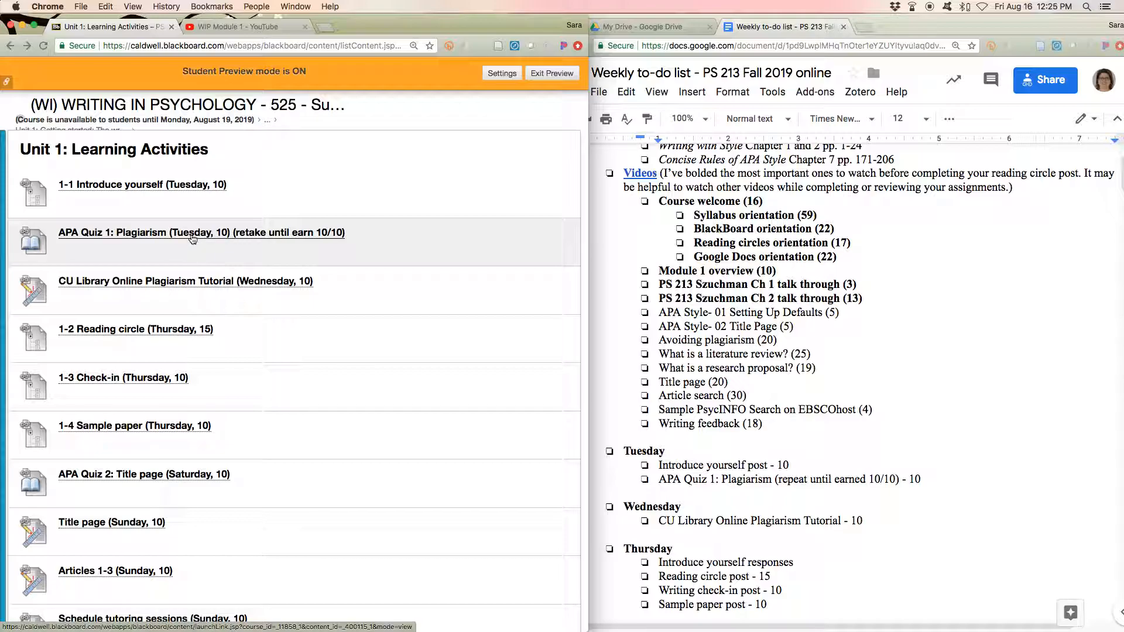
mouse_move(203, 291)
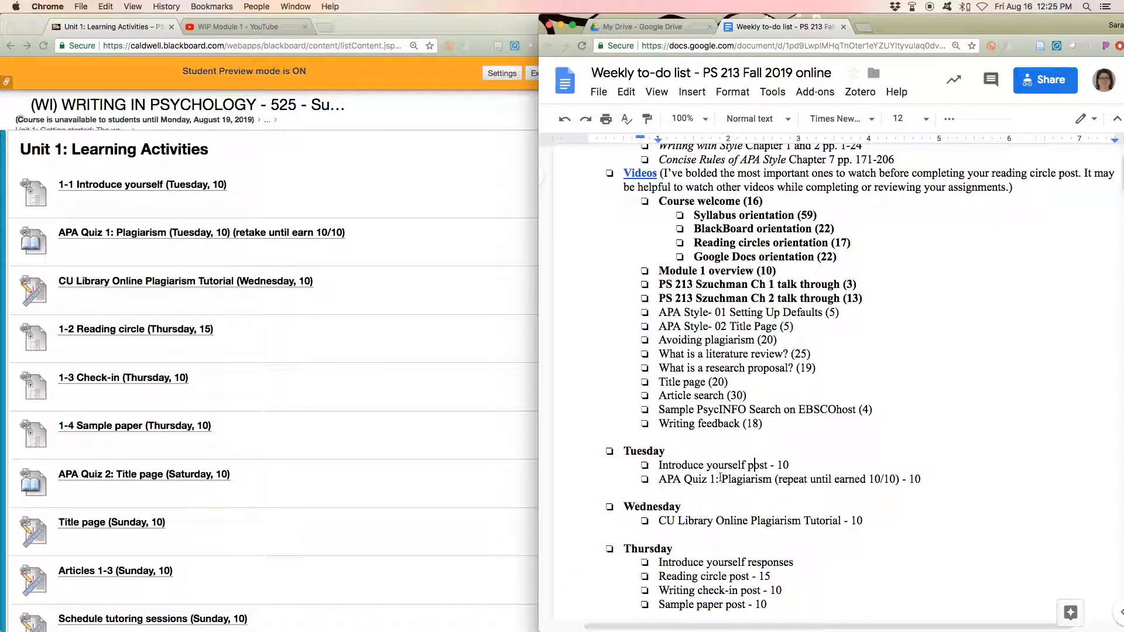
- Highlight Thursday's four to-do items, from Introduce yourself responses to Sample paper post - 10
scroll(down, 3)
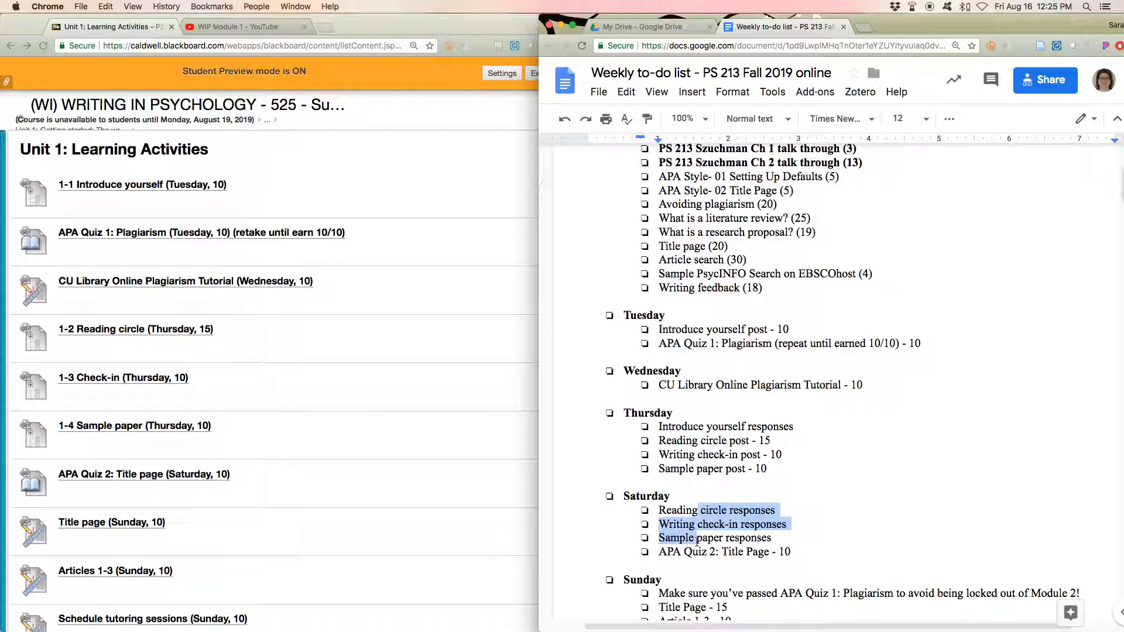
click(690, 552)
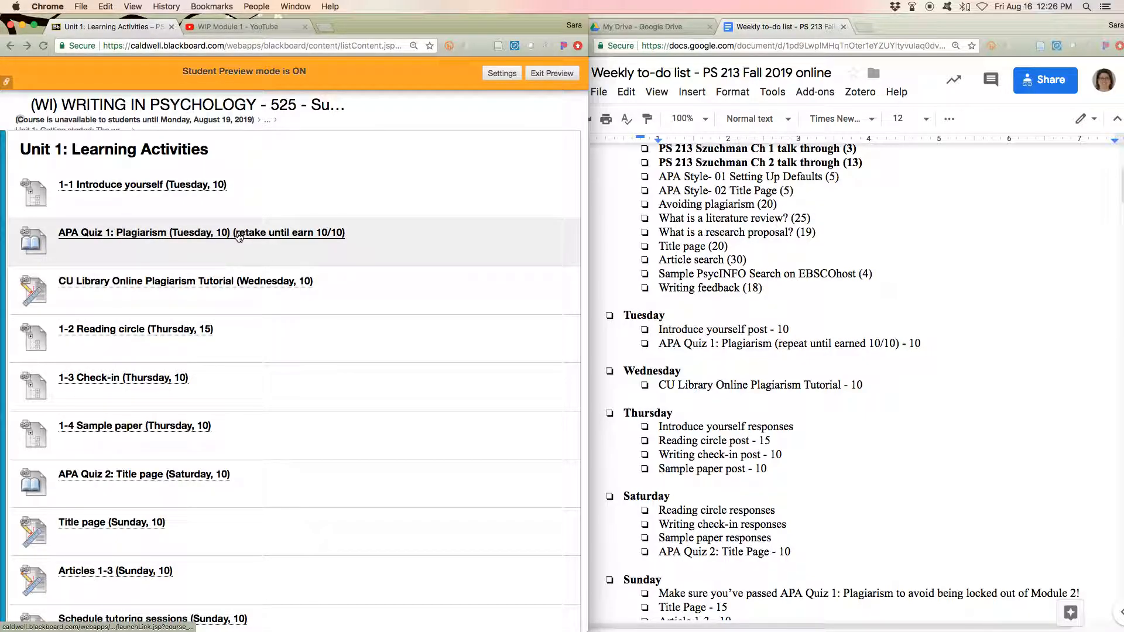
mouse_move(287, 347)
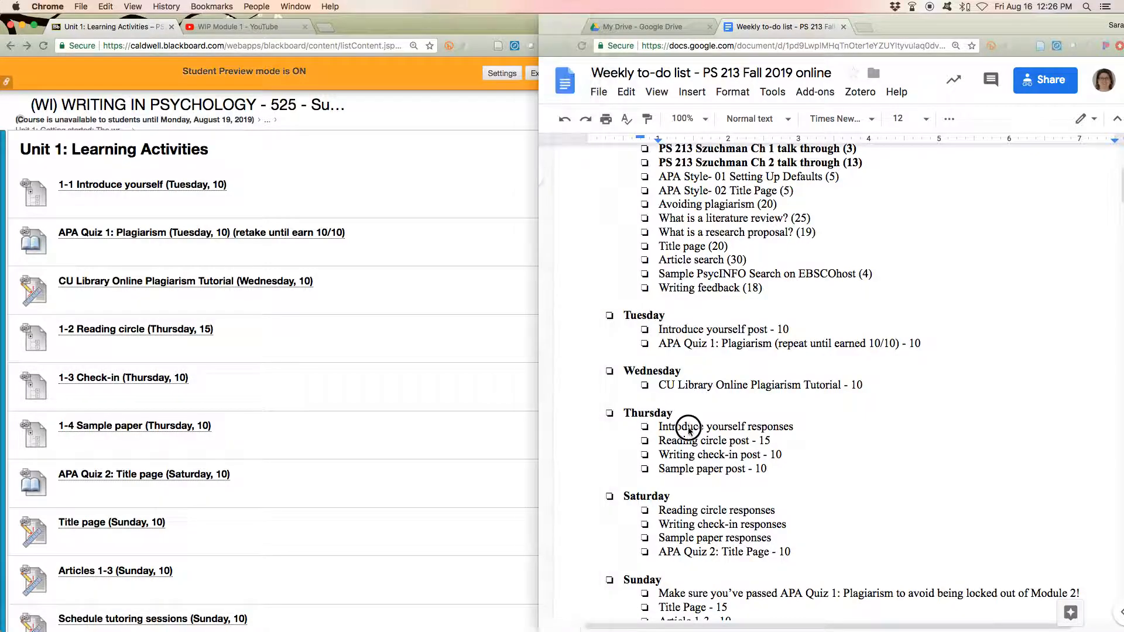
drag(688, 427, 695, 463)
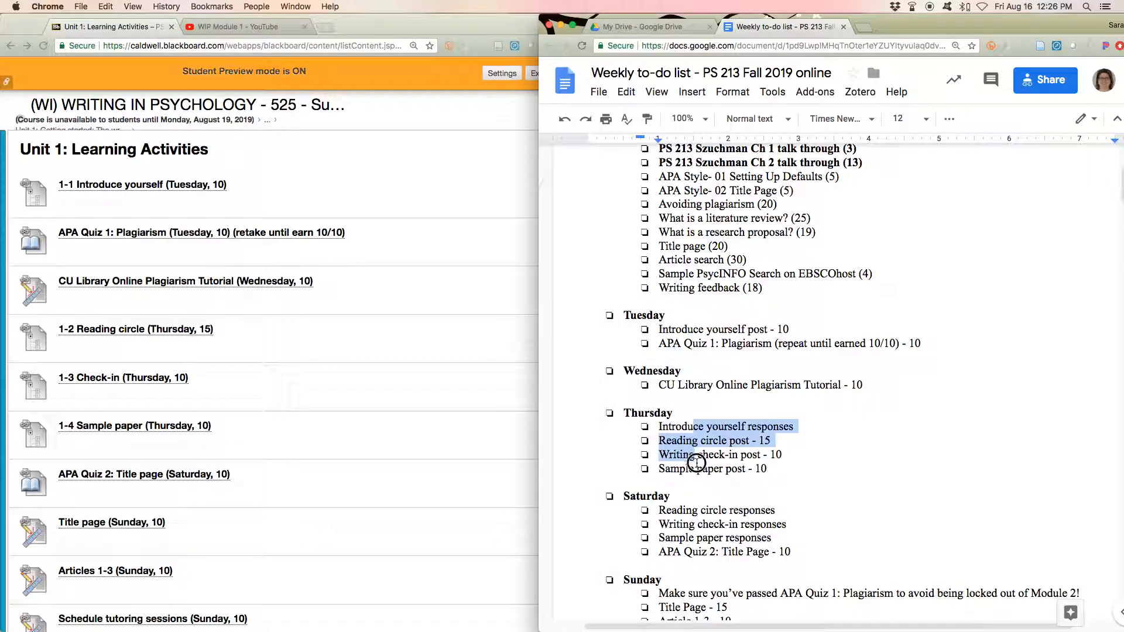
drag(694, 462, 776, 470)
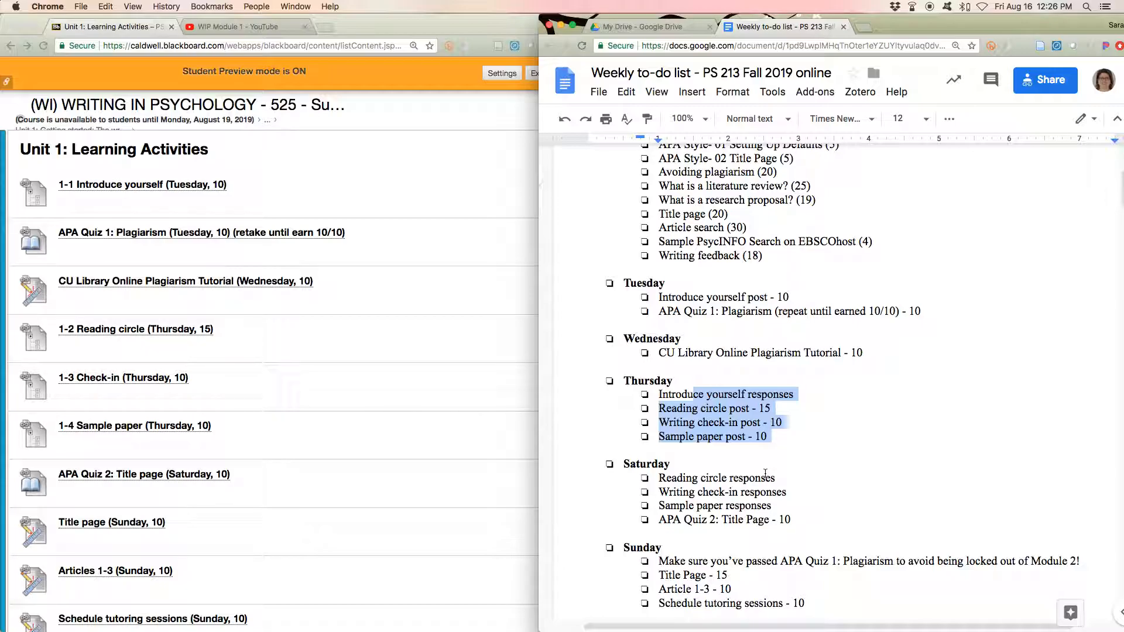
scroll(down, 3)
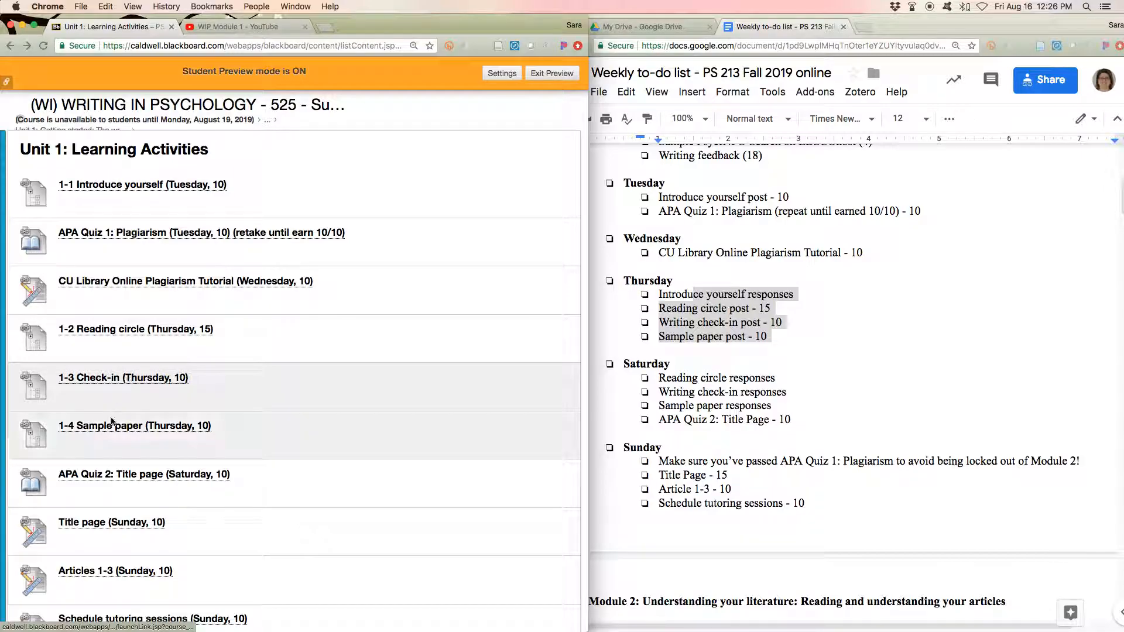
mouse_move(118, 377)
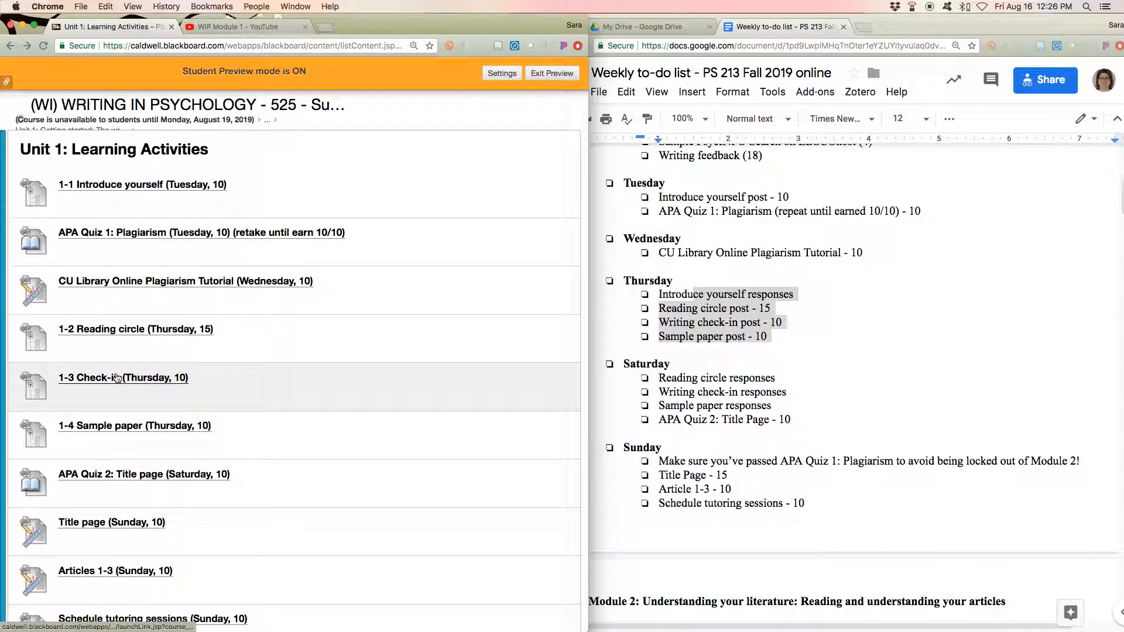
- Open the Schedule tutoring sessions assignment, due Sunday September 1, worth 10 points
click(122, 378)
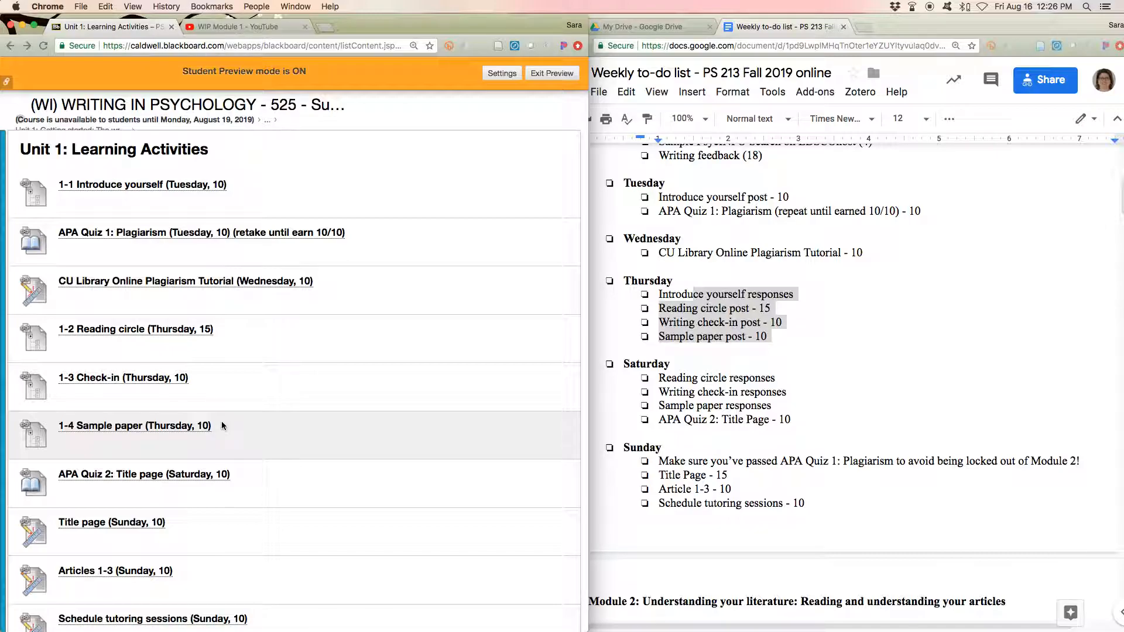
scroll(down, 3)
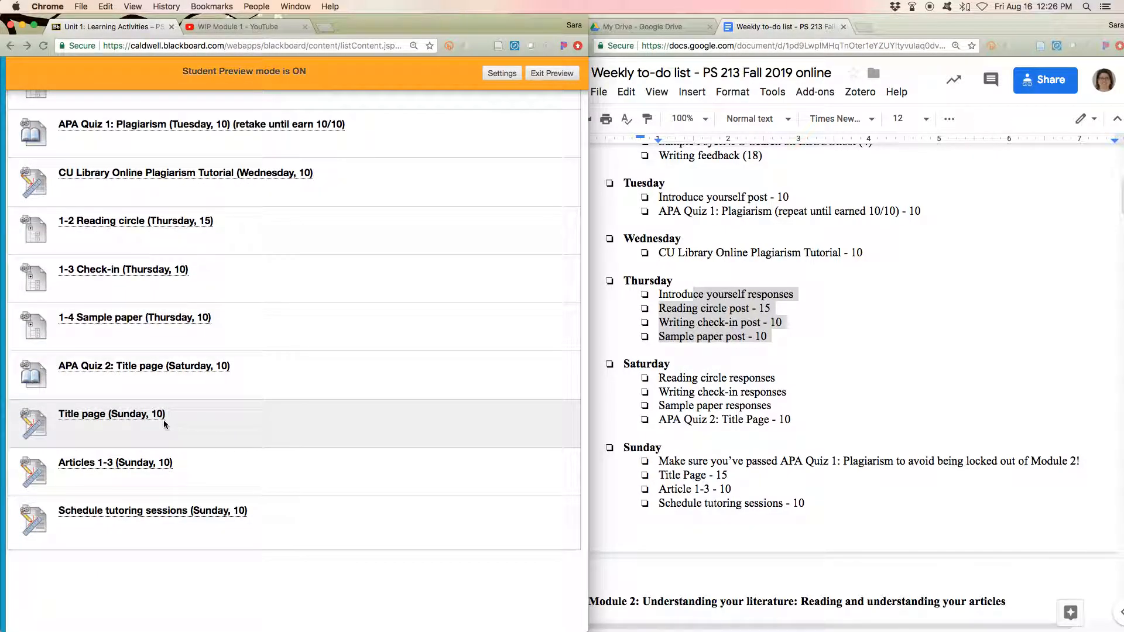
click(111, 415)
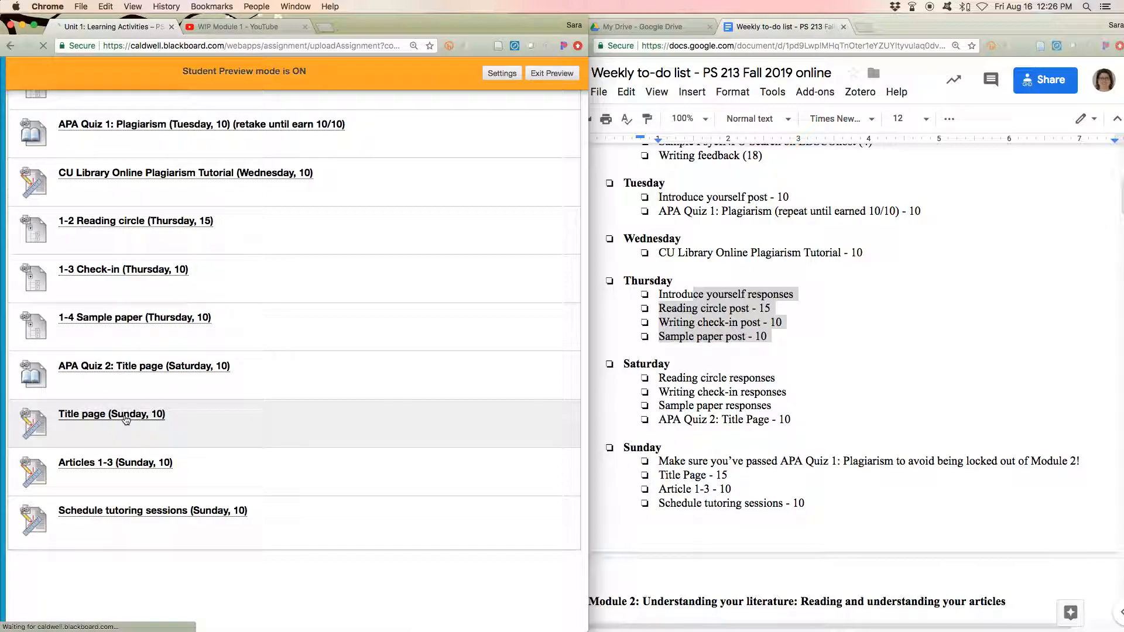
click(111, 415)
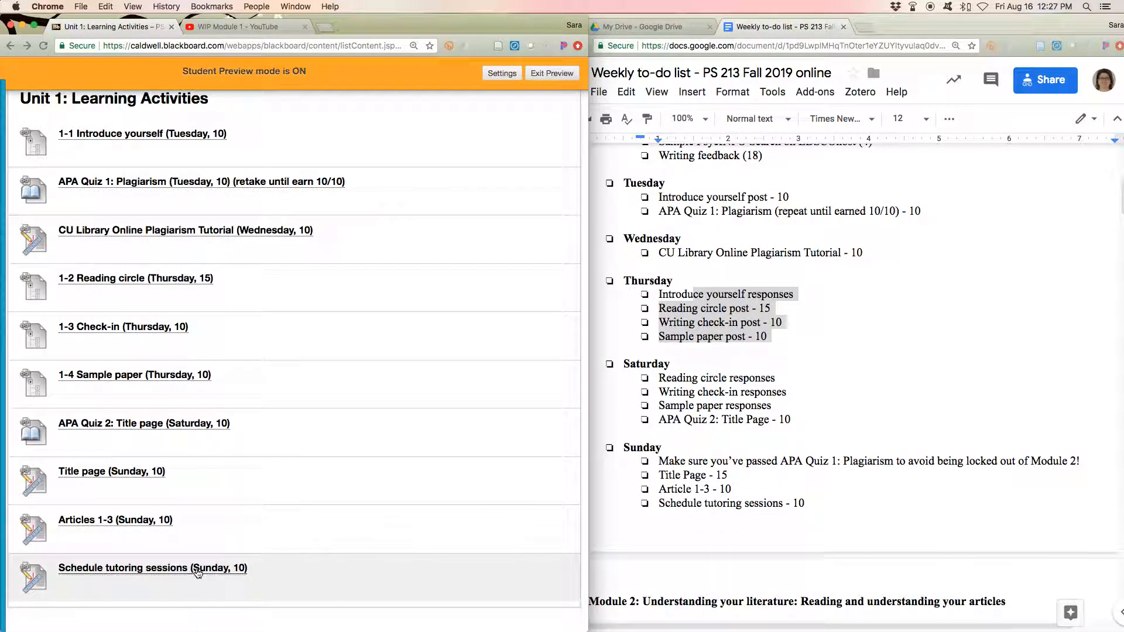
click(152, 568)
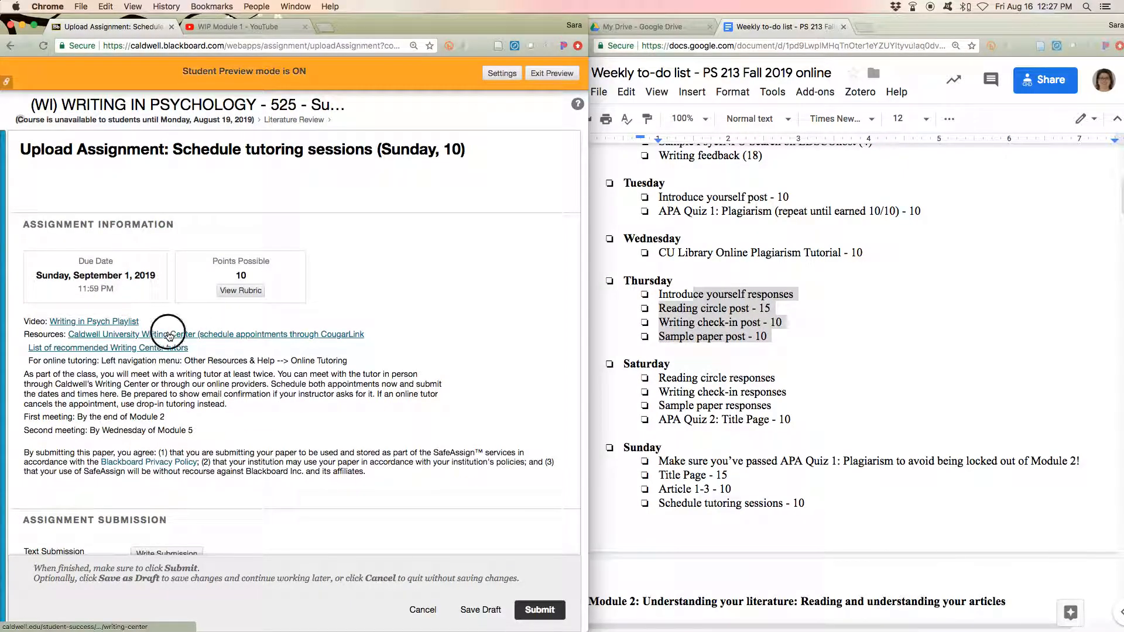
- Check the Caldwell University Writing Center page, then open Online Tutoring under Writing Resources
click(129, 334)
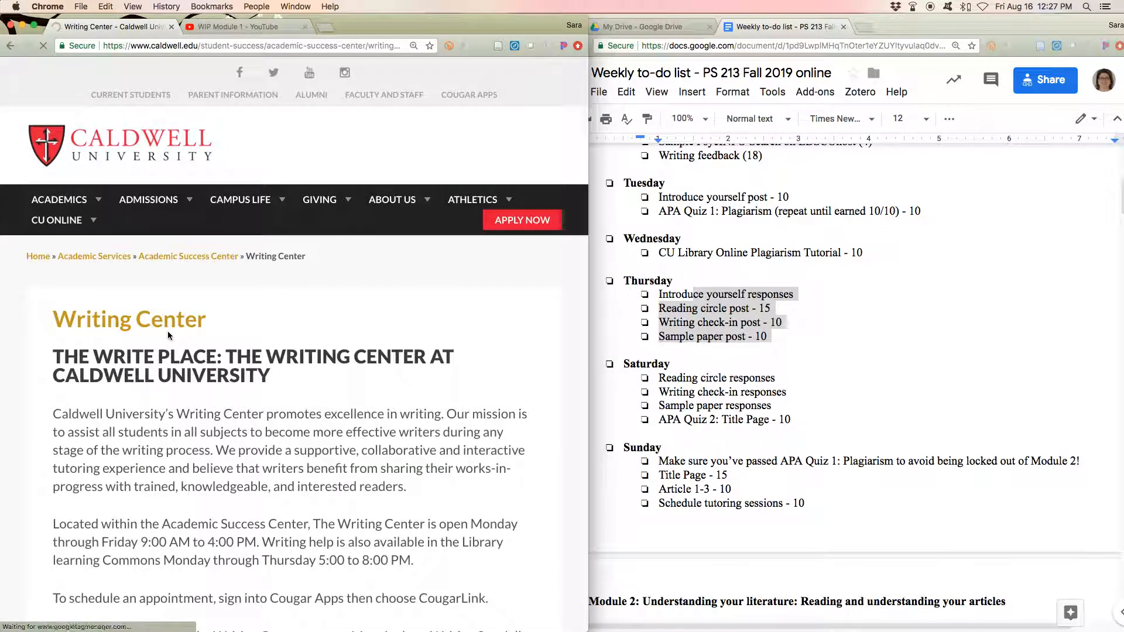
scroll(down, 3)
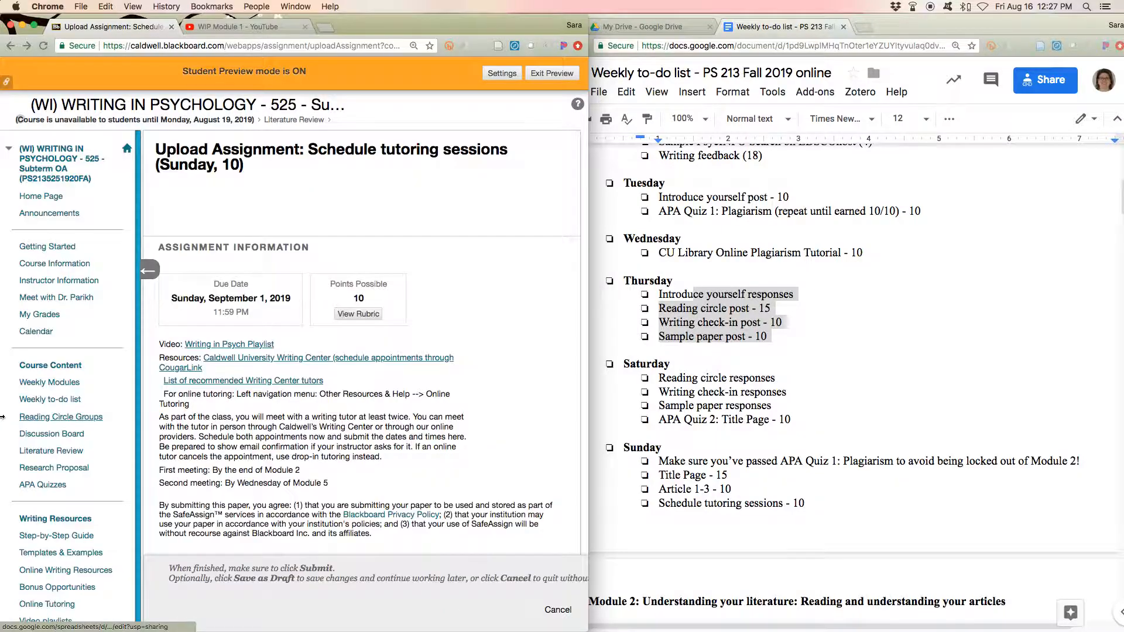
scroll(down, 3)
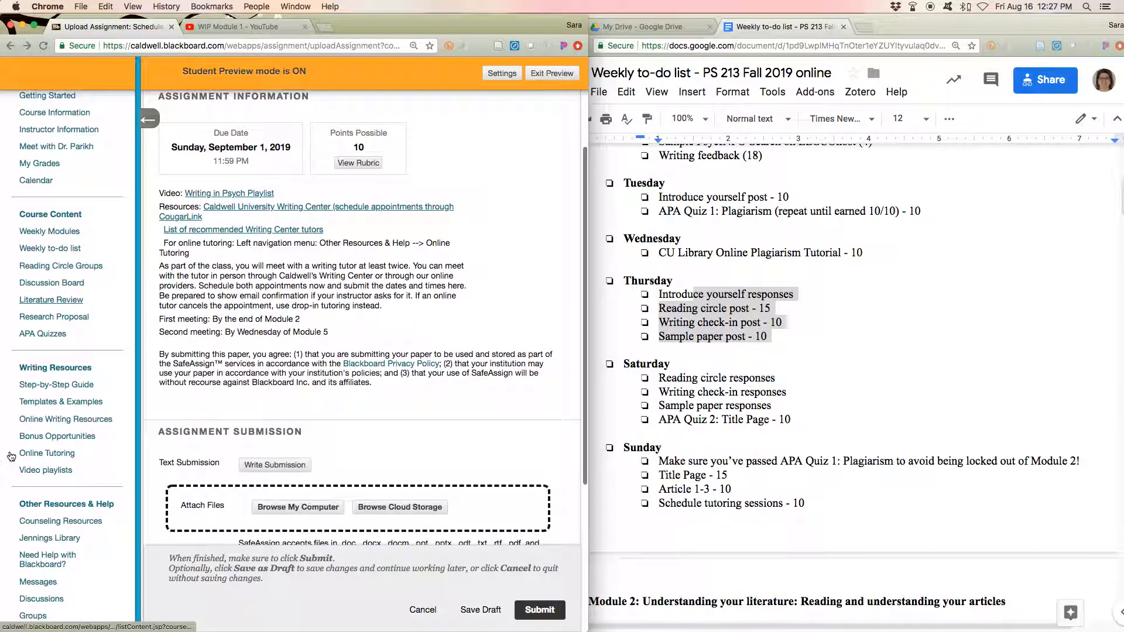
mouse_move(65, 419)
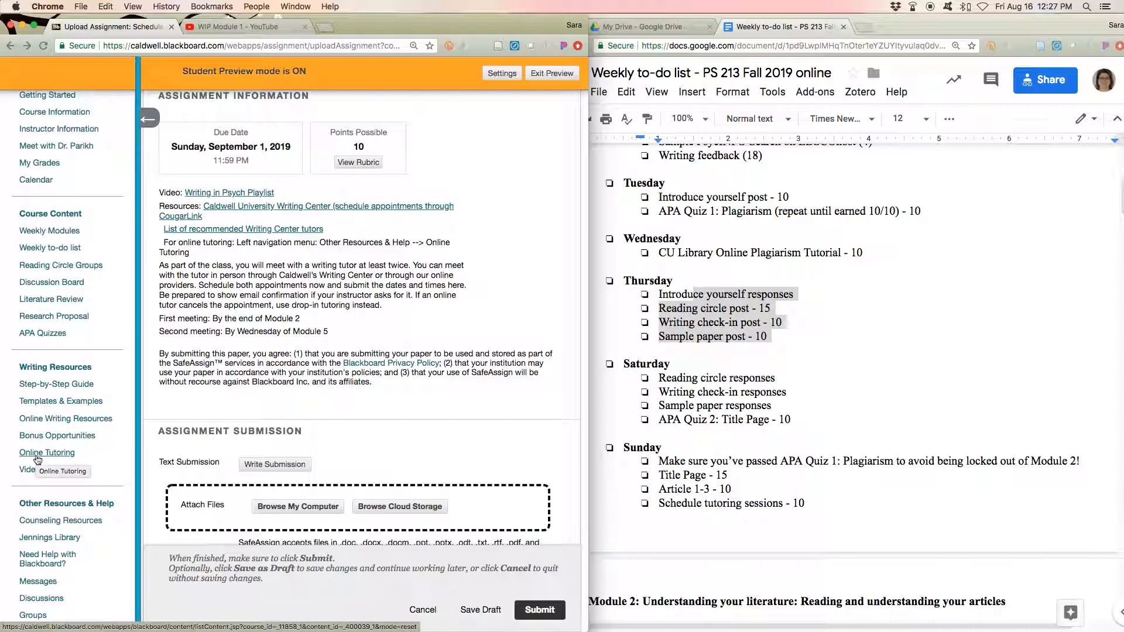
click(47, 453)
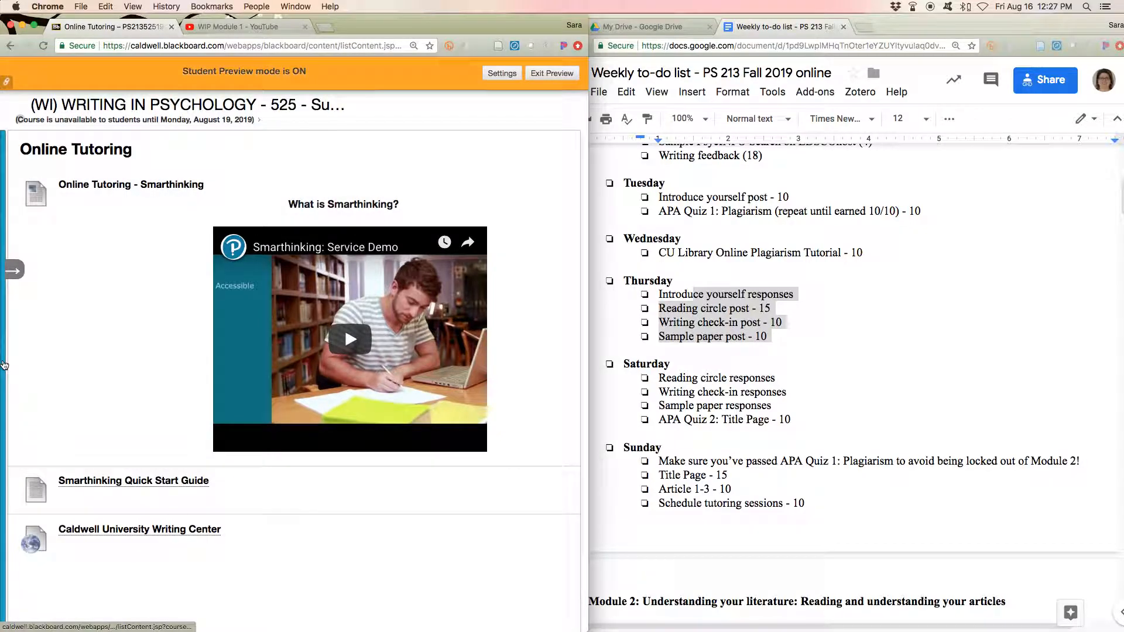
- Go through Weekly Modules and Unit 1 Learning Activities to the Schedule tutoring sessions assignment
click(13, 270)
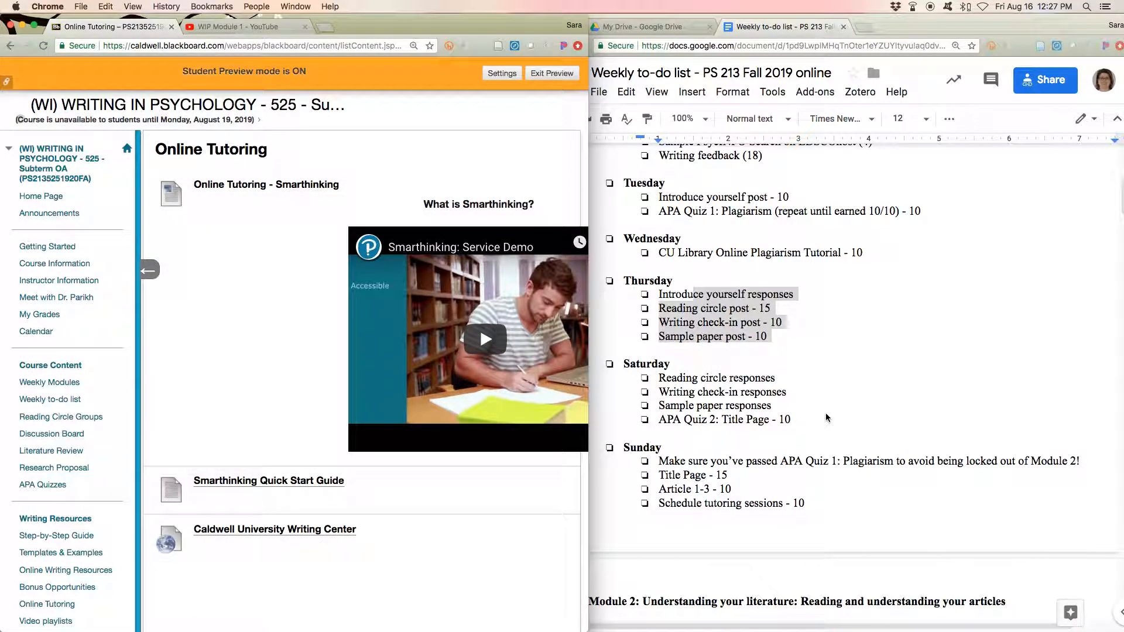
mouse_move(59, 281)
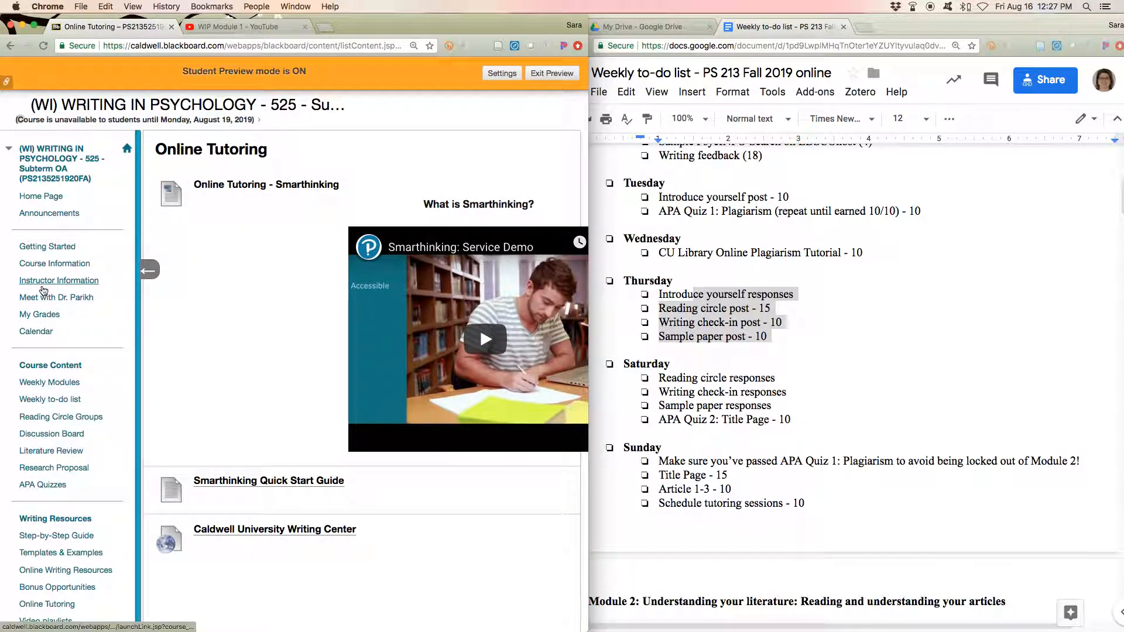
click(49, 382)
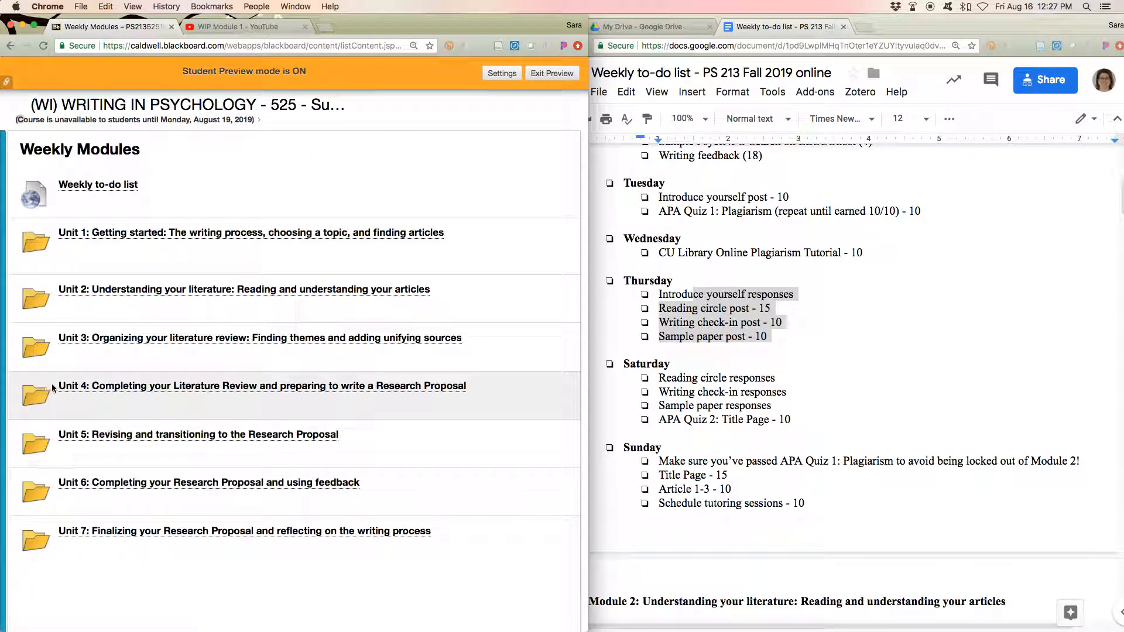
click(251, 232)
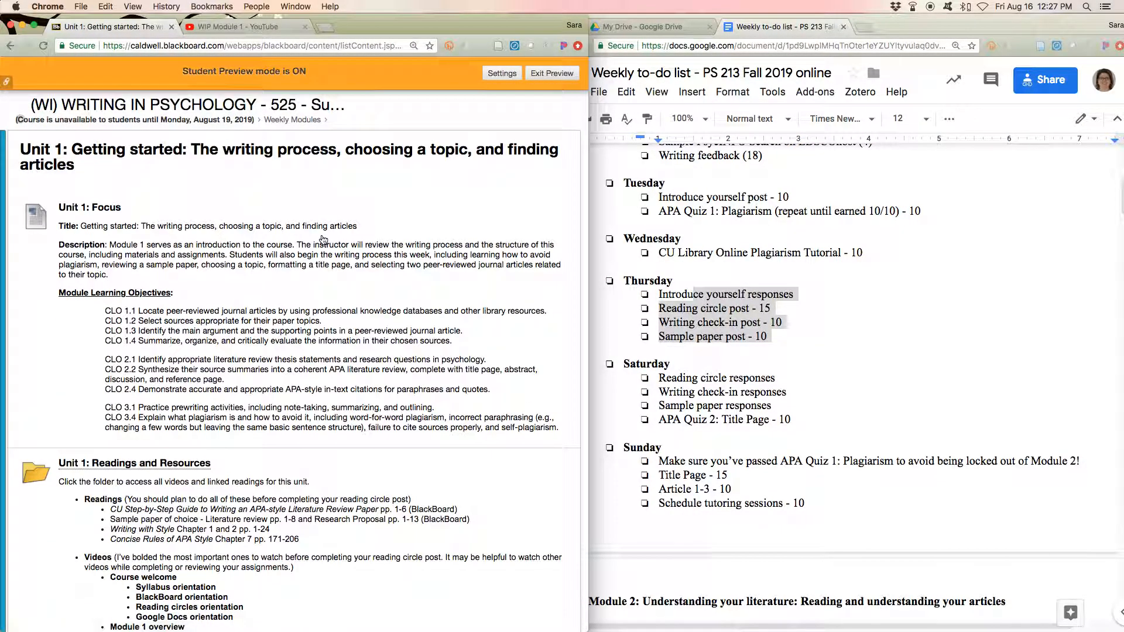
scroll(down, 3)
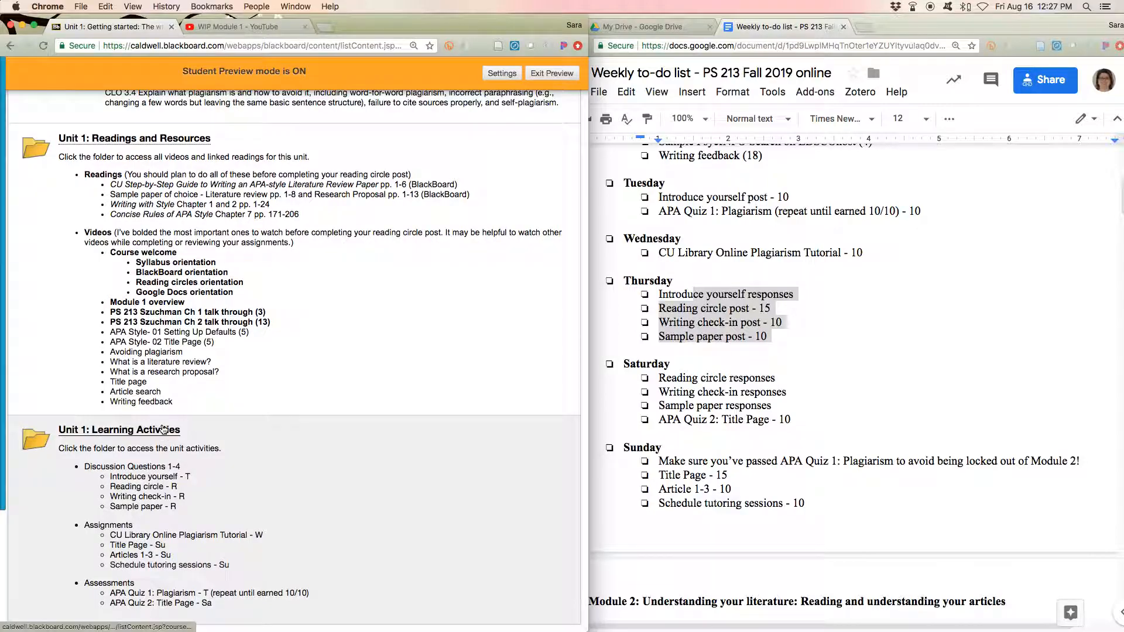
click(119, 429)
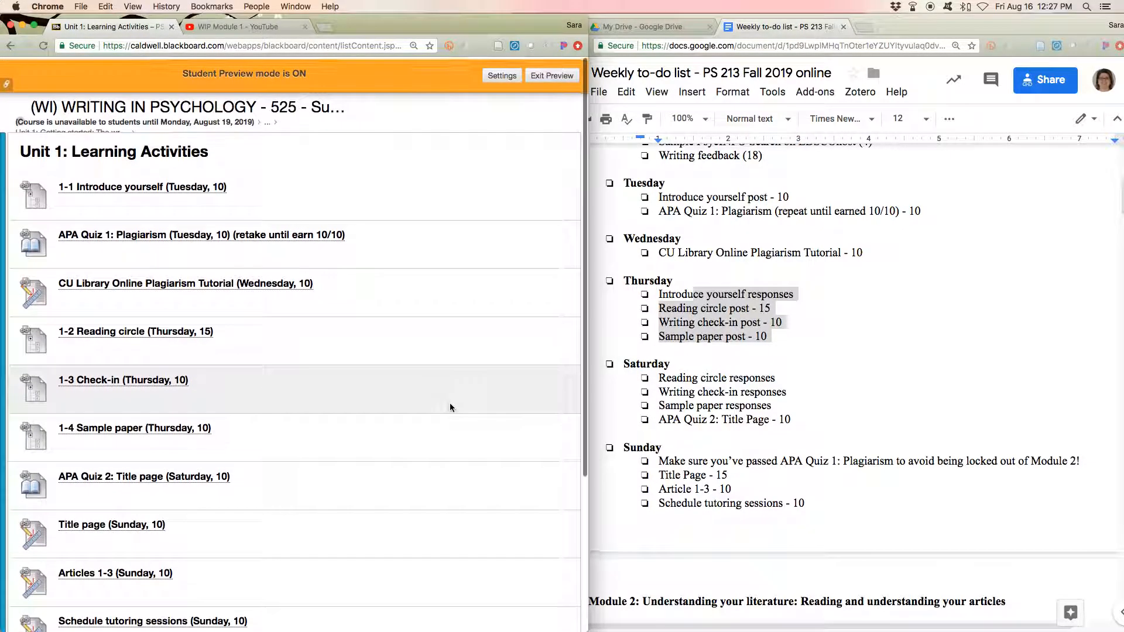
scroll(down, 3)
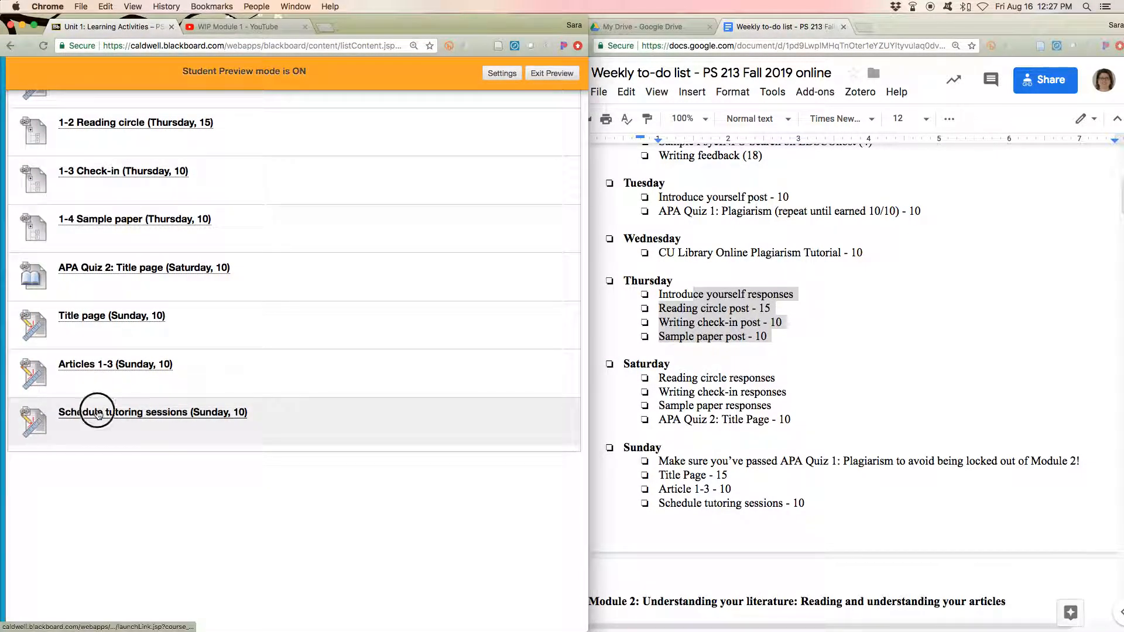
click(152, 412)
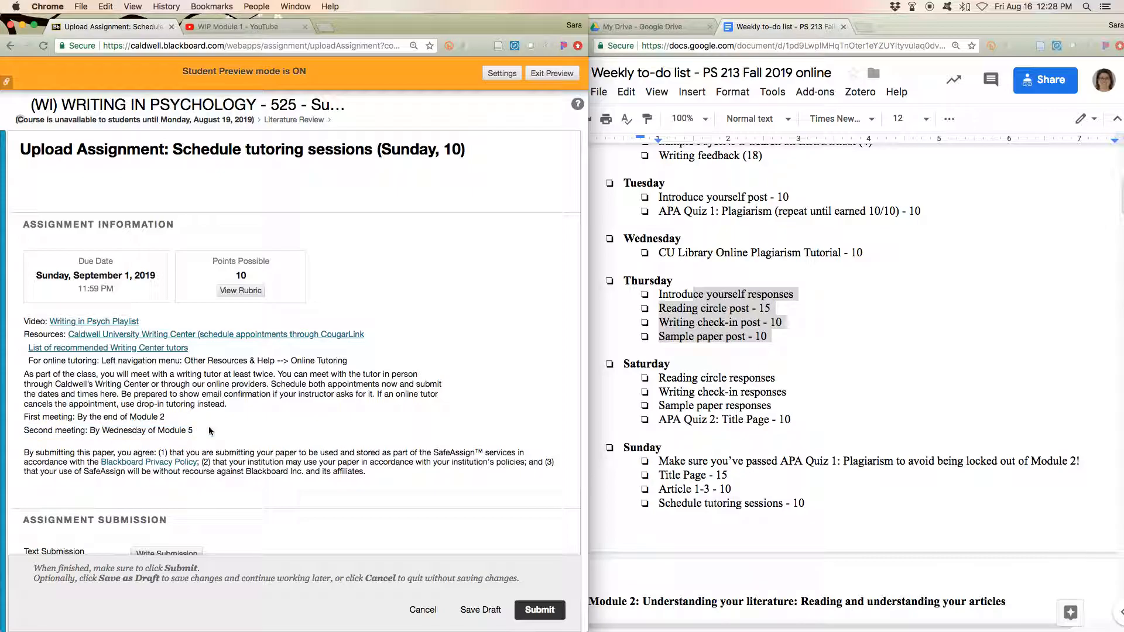
mouse_move(197, 428)
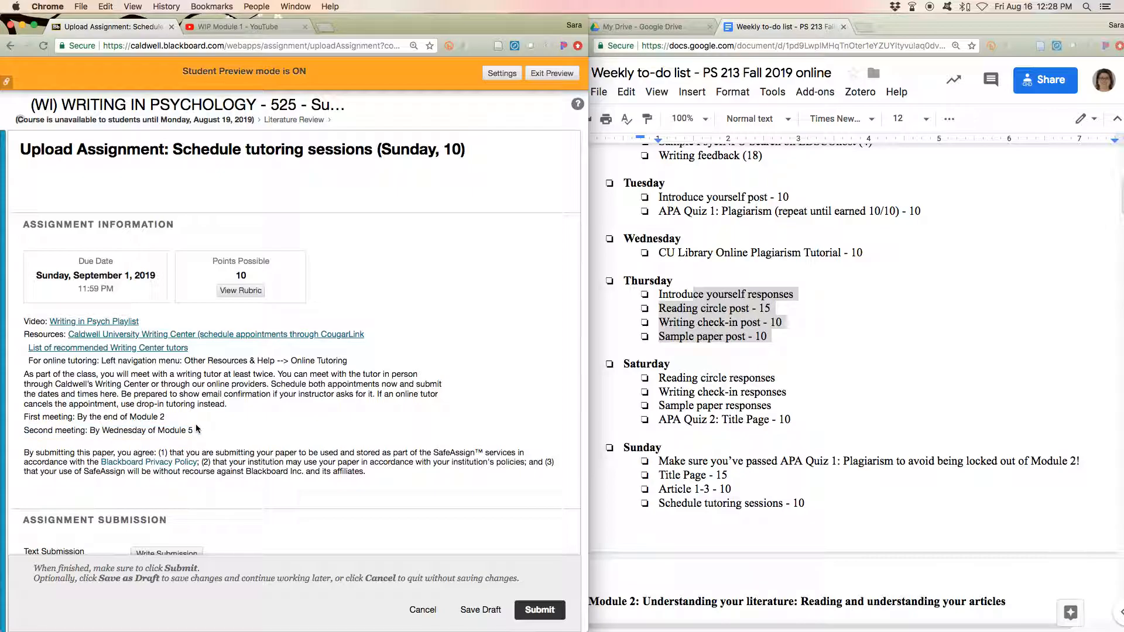
mouse_move(213, 427)
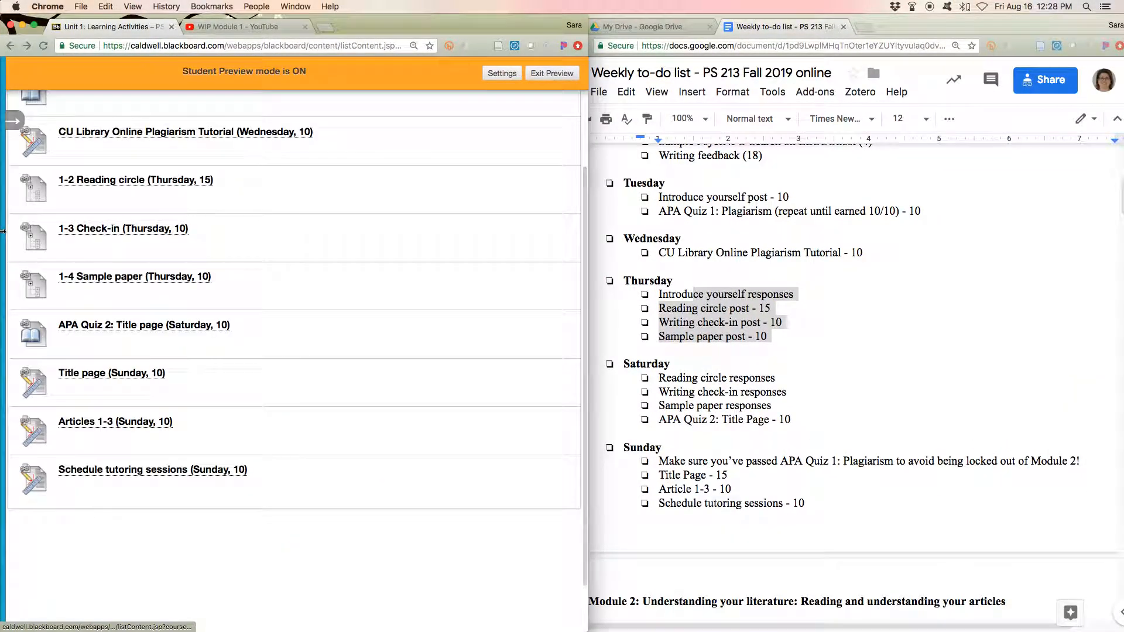
- Review the Reading Circles role rotation, then open Blackboard's APA Quizzes page via Literature Review
click(13, 120)
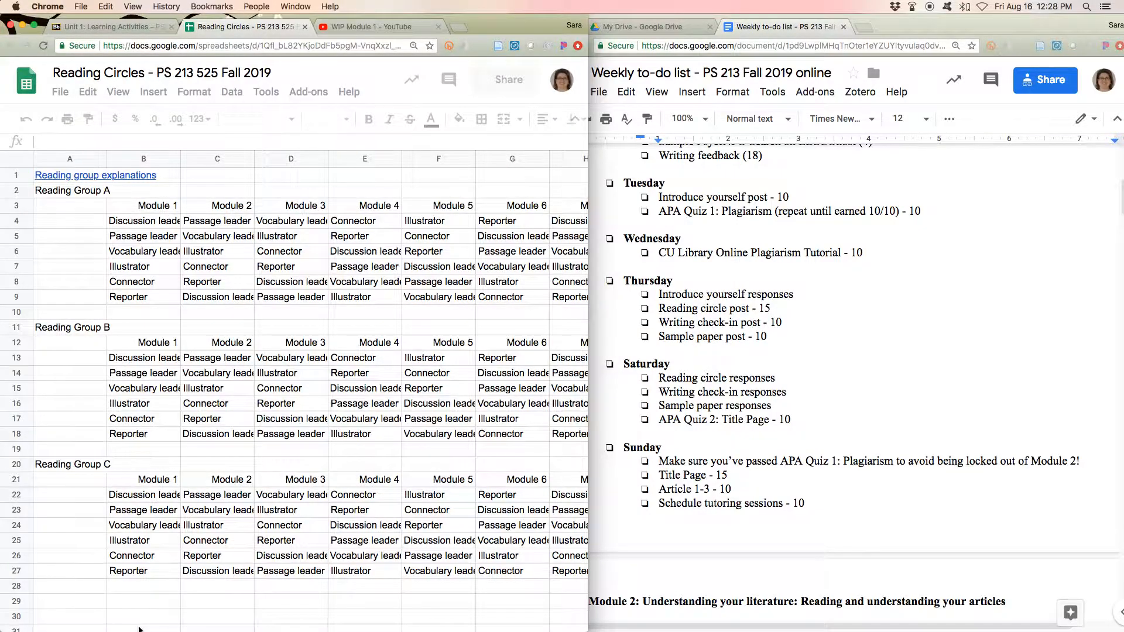
click(94, 176)
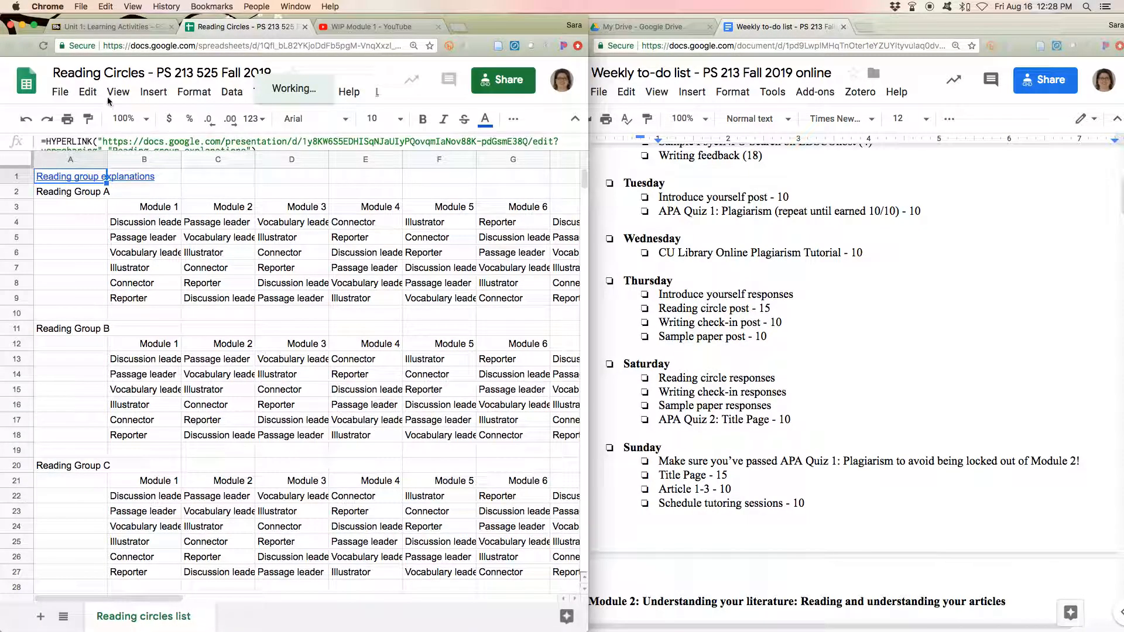
click(143, 617)
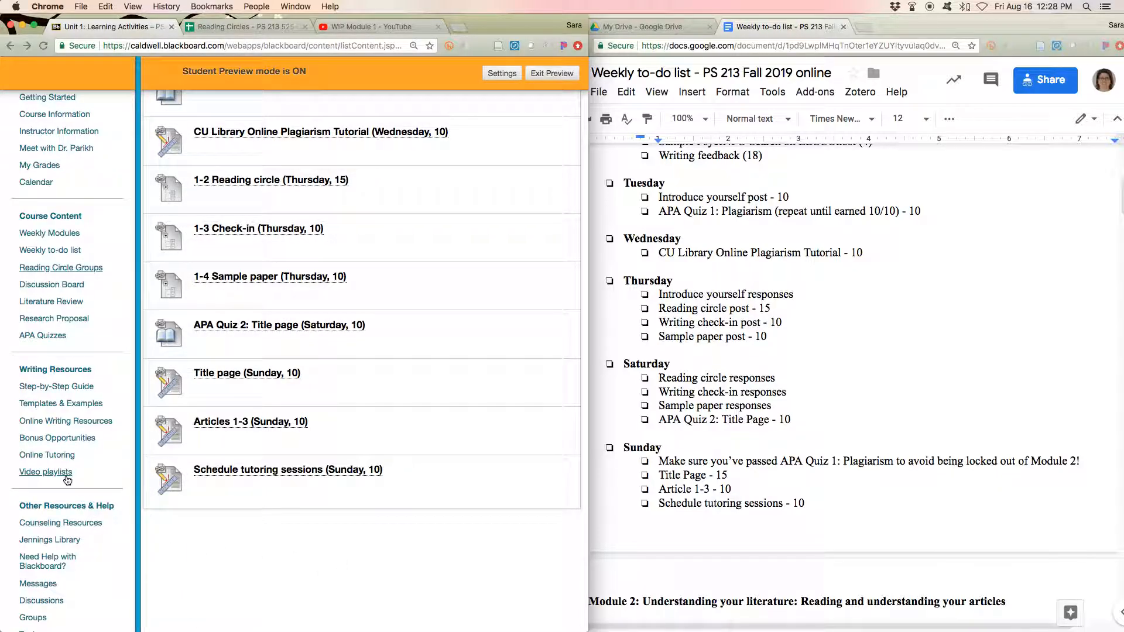
mouse_move(52, 285)
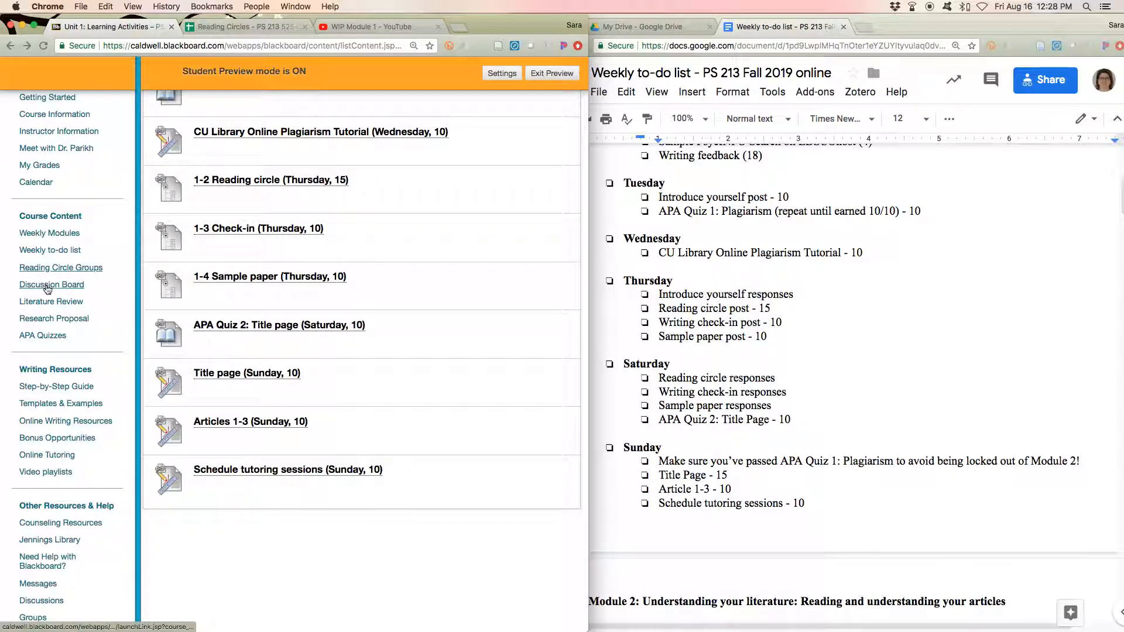
click(51, 284)
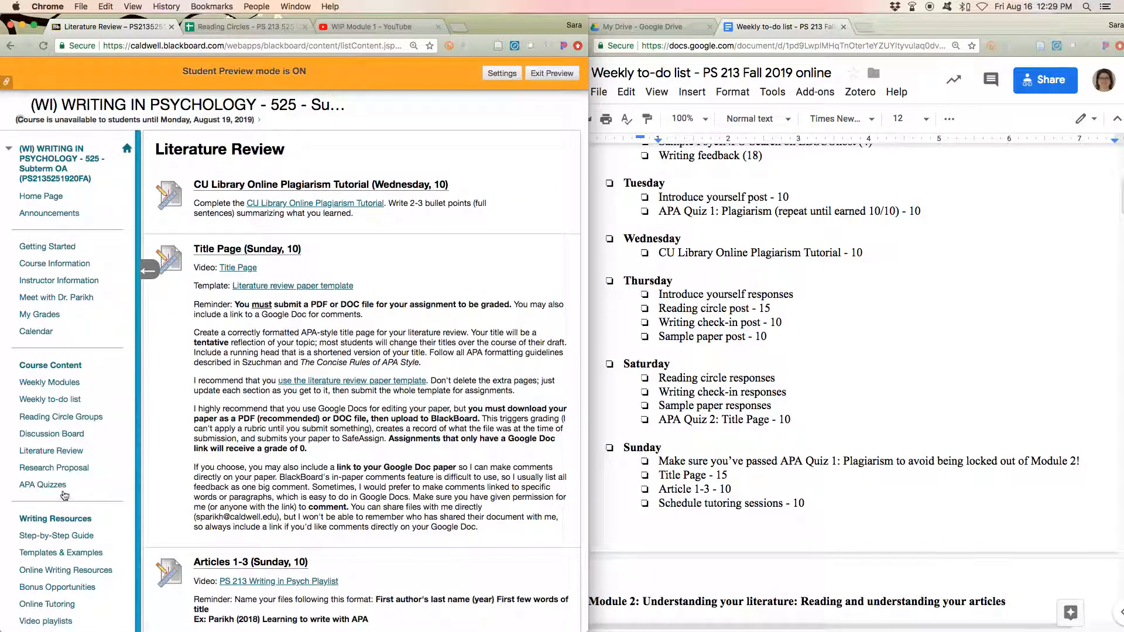
click(42, 485)
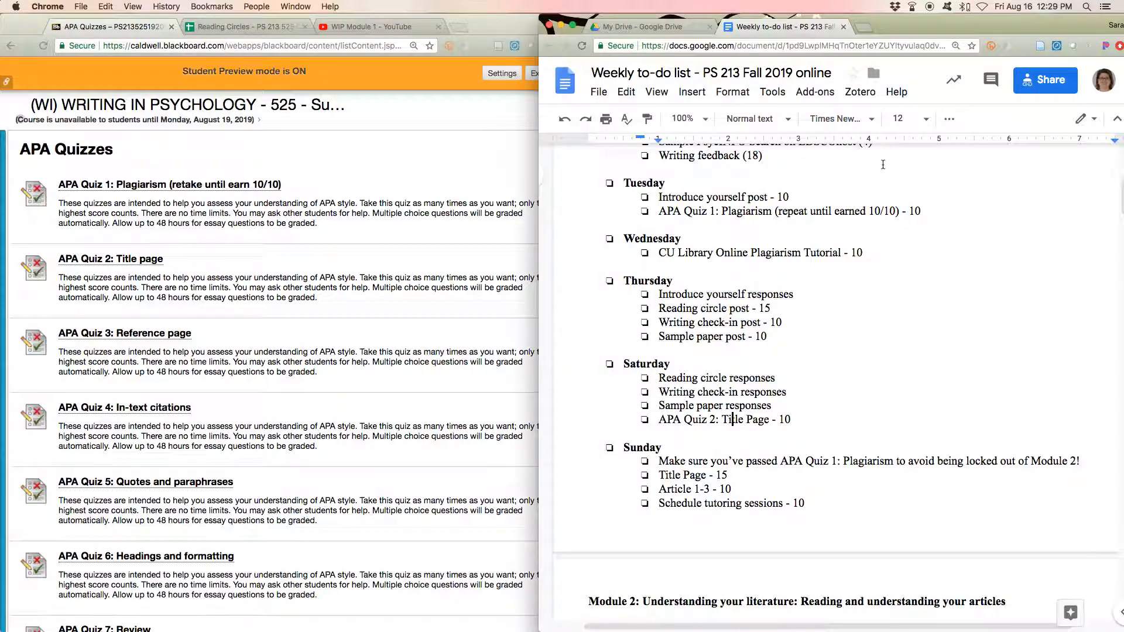
scroll(up, 3)
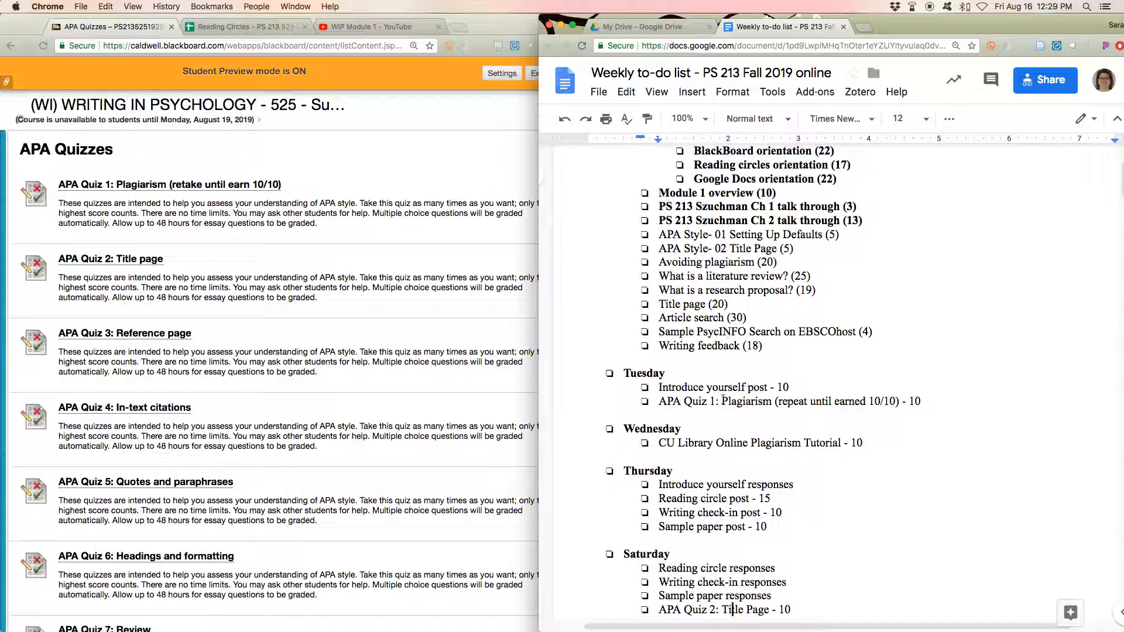
double_click(783, 387)
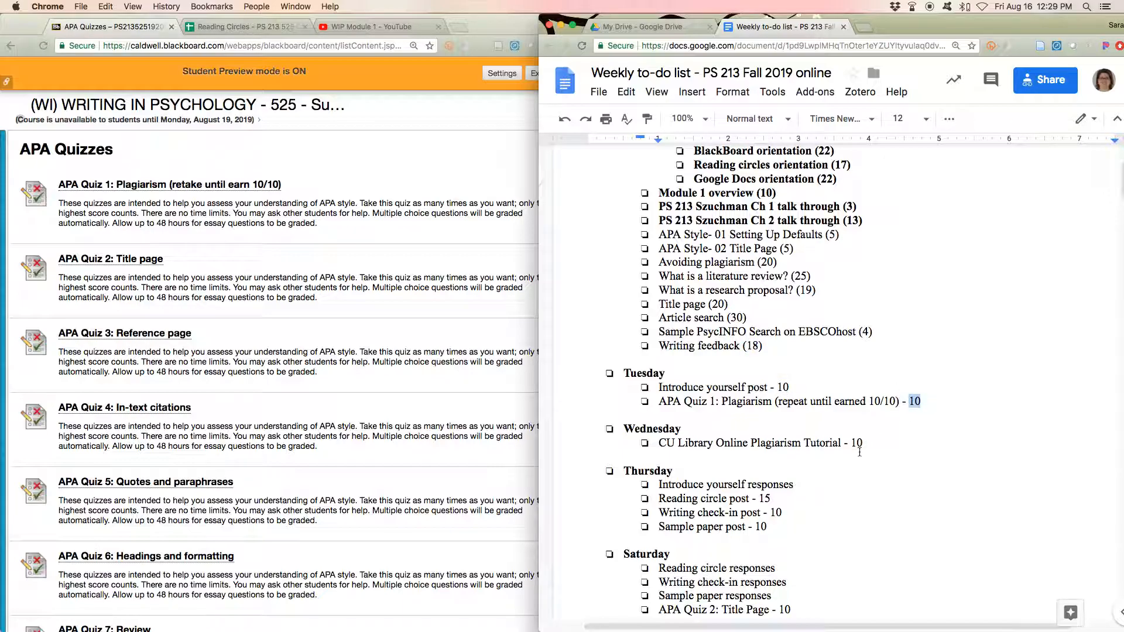
double_click(856, 443)
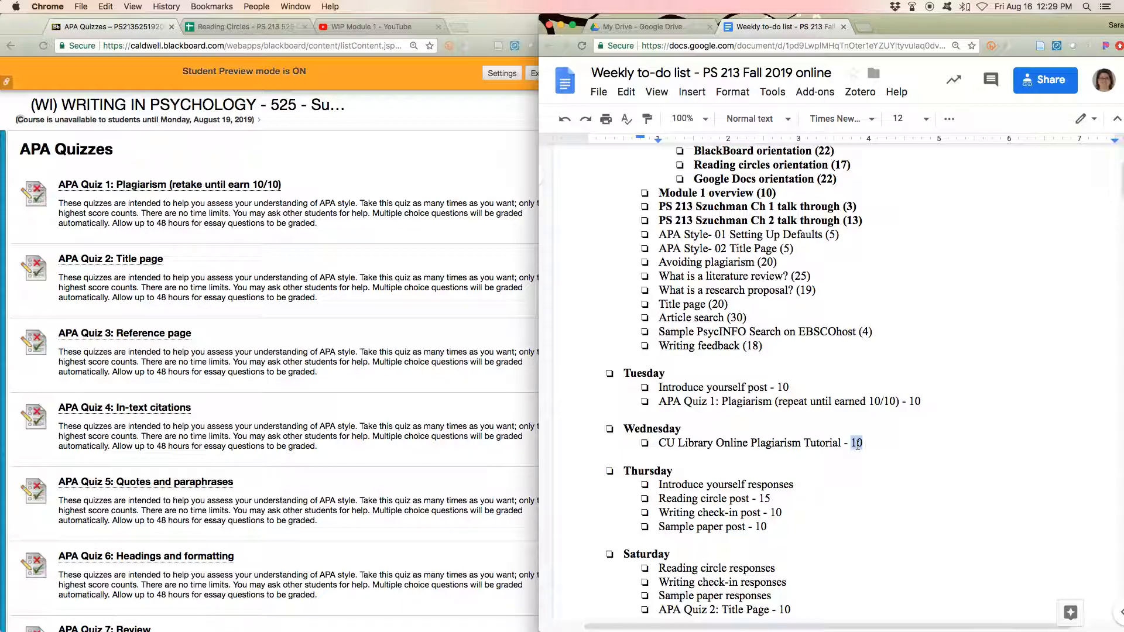
scroll(down, 3)
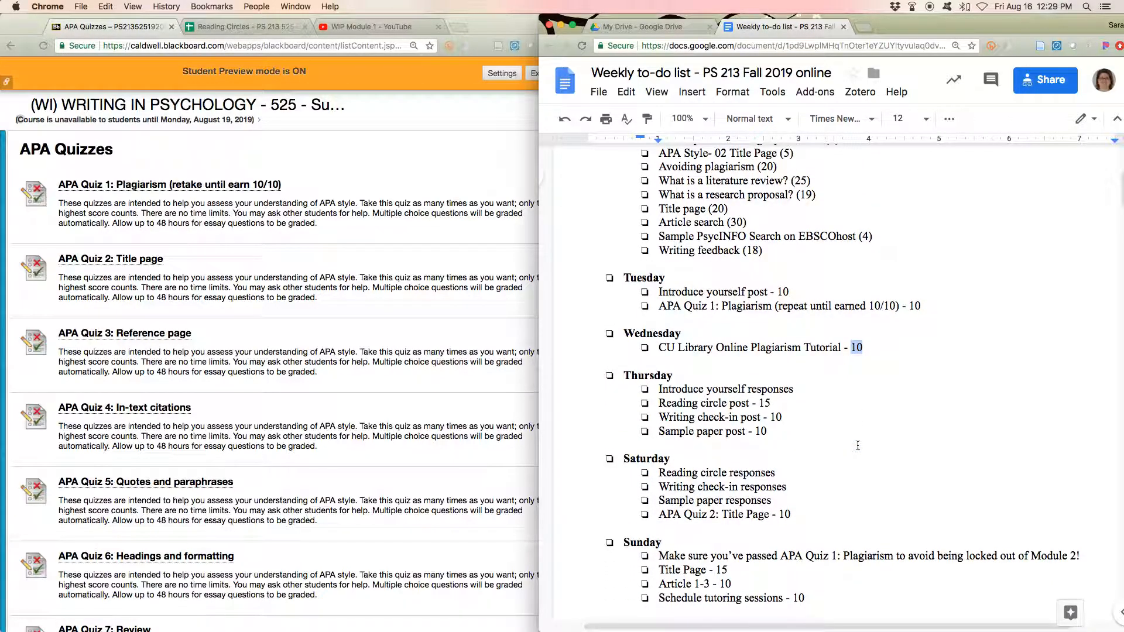
scroll(down, 3)
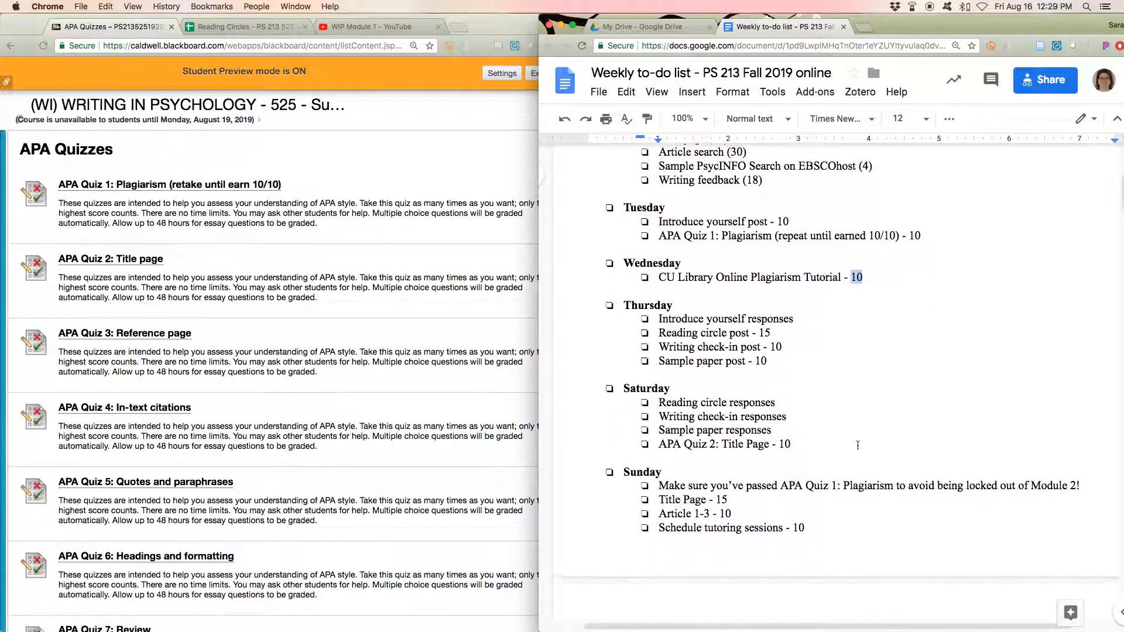
scroll(down, 3)
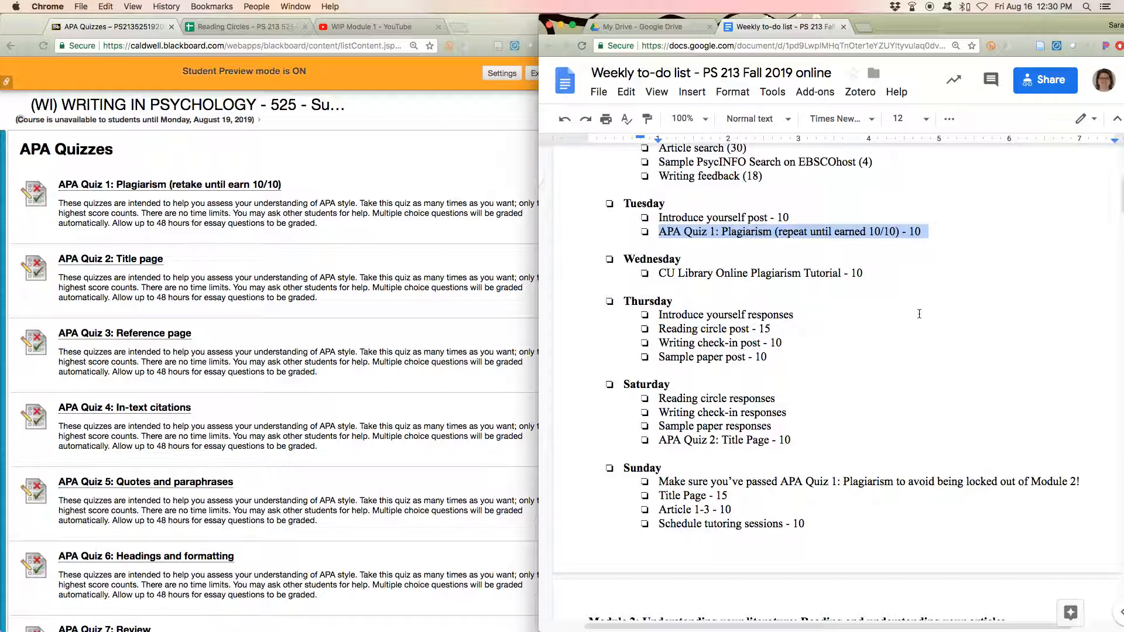
mouse_move(860, 456)
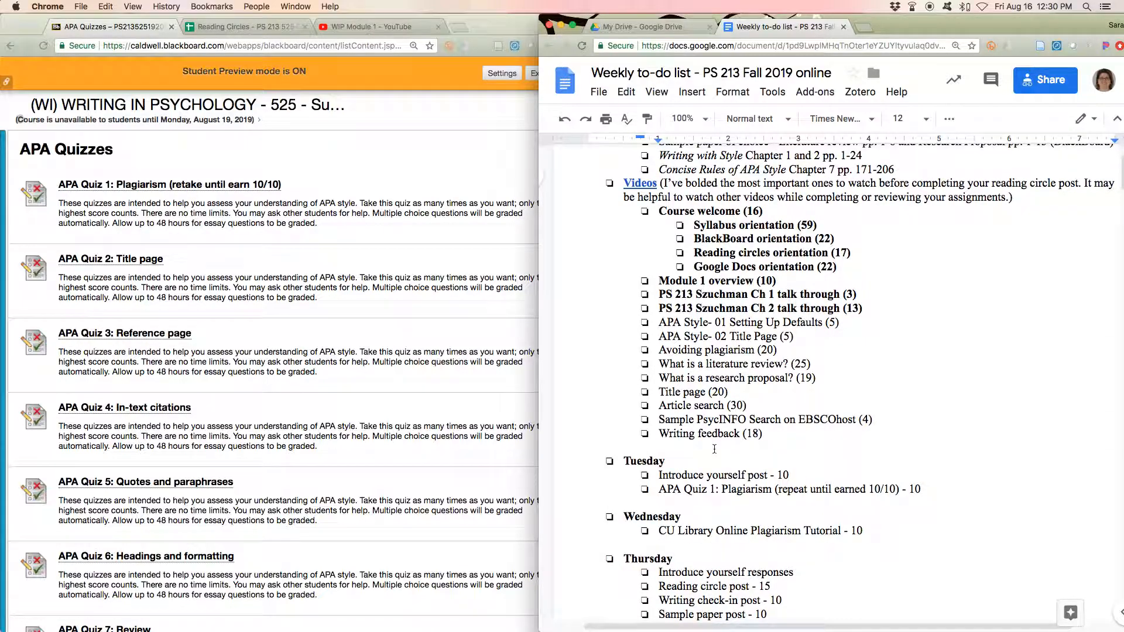
scroll(down, 3)
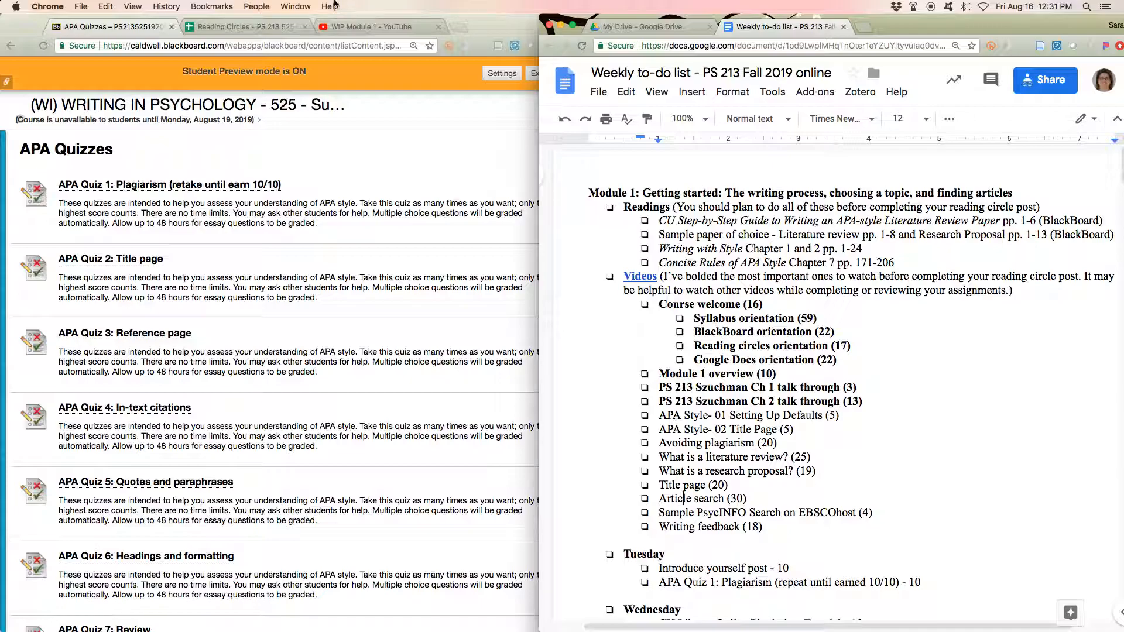
mouse_move(851, 448)
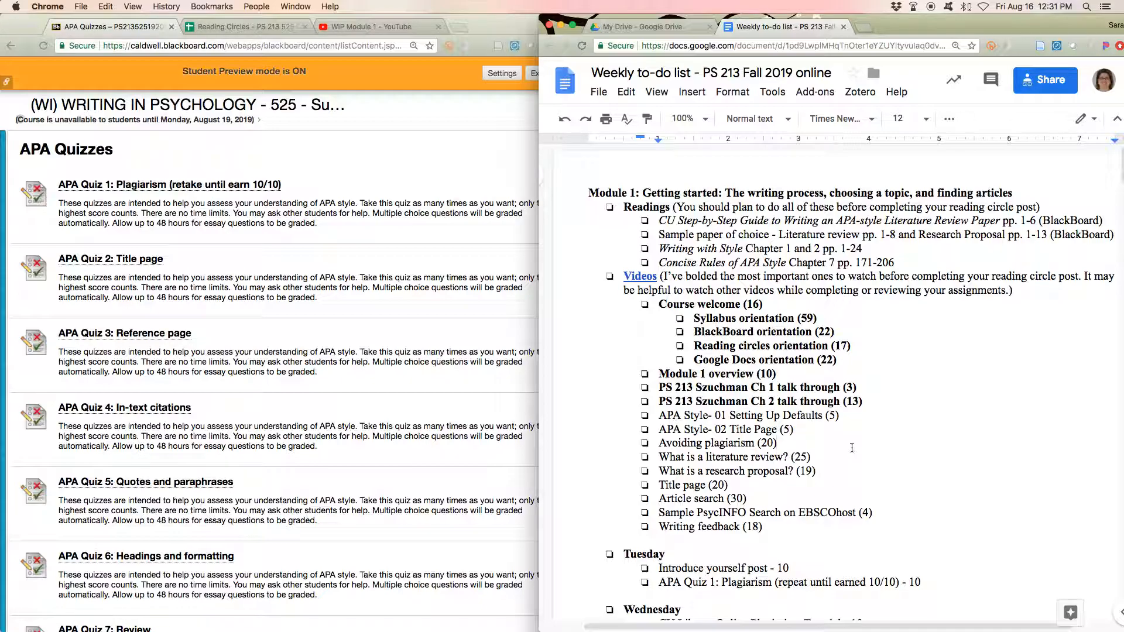
scroll(down, 3)
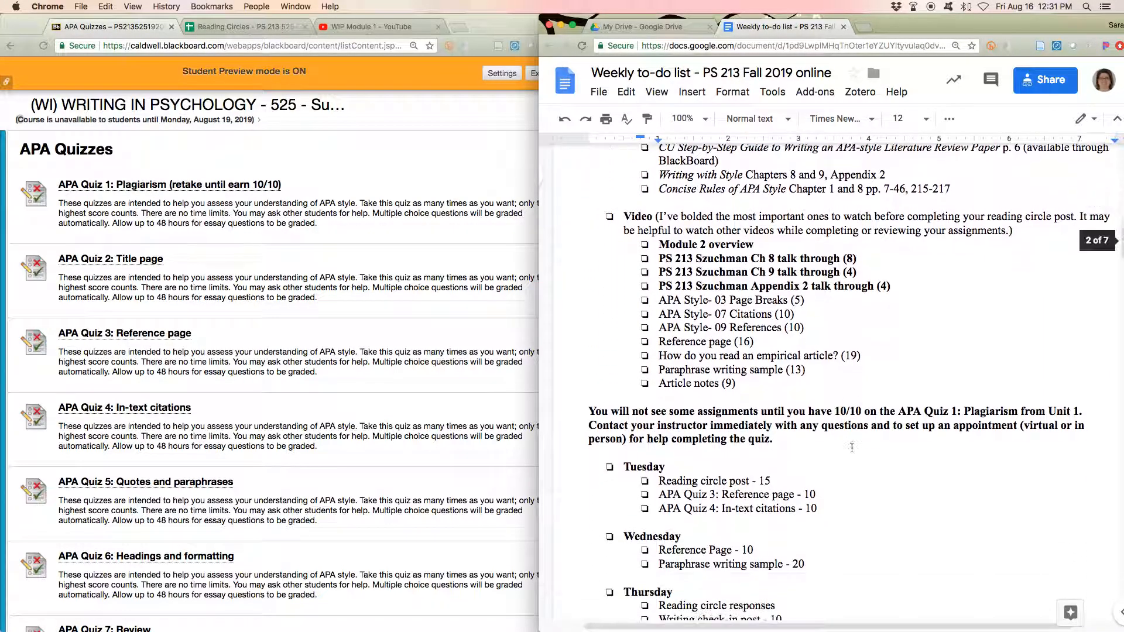
scroll(down, 3)
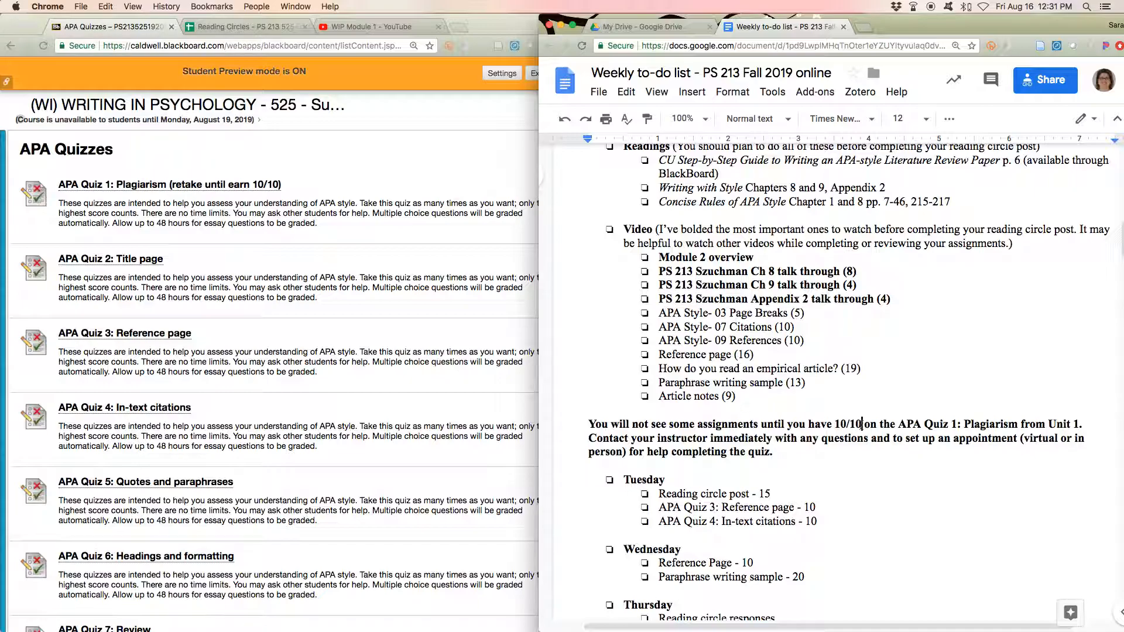
double_click(705, 257)
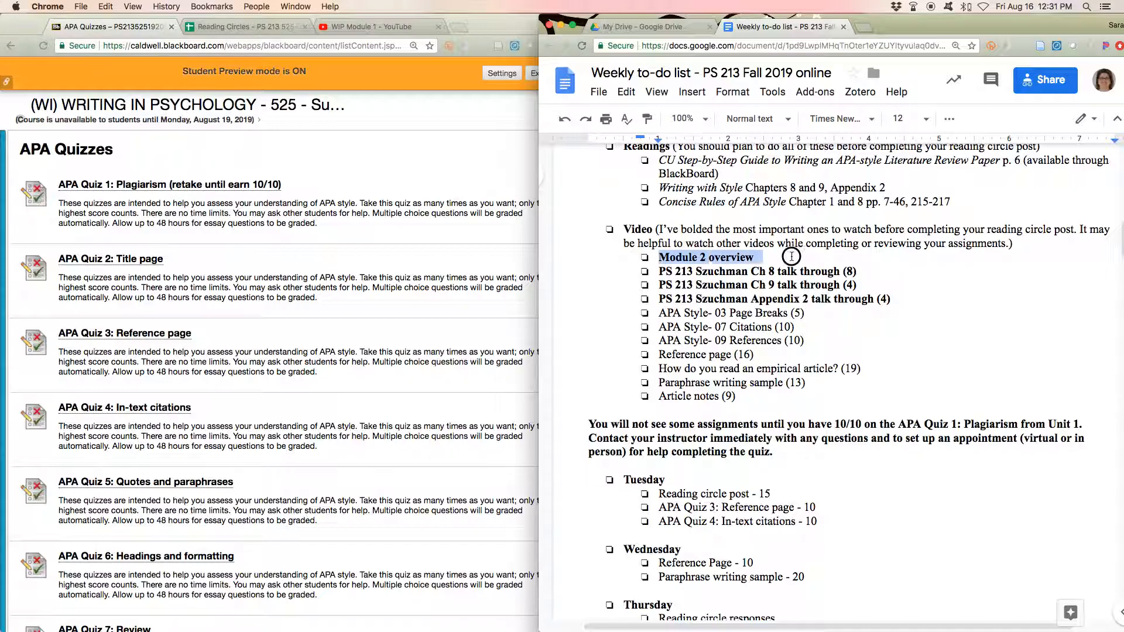
scroll(down, 3)
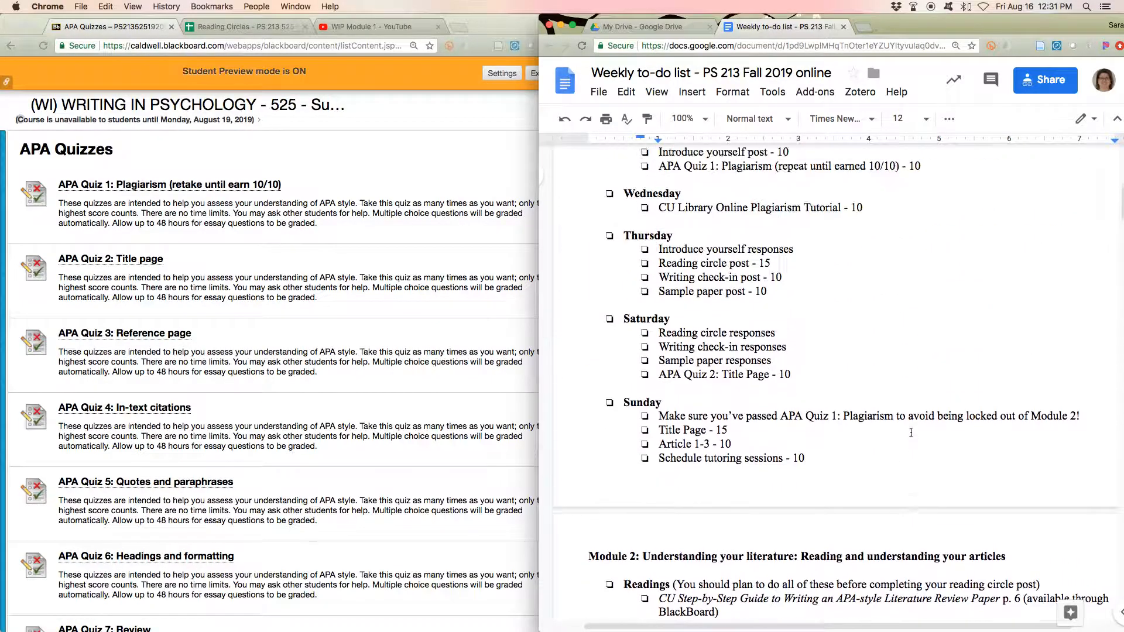
scroll(down, 3)
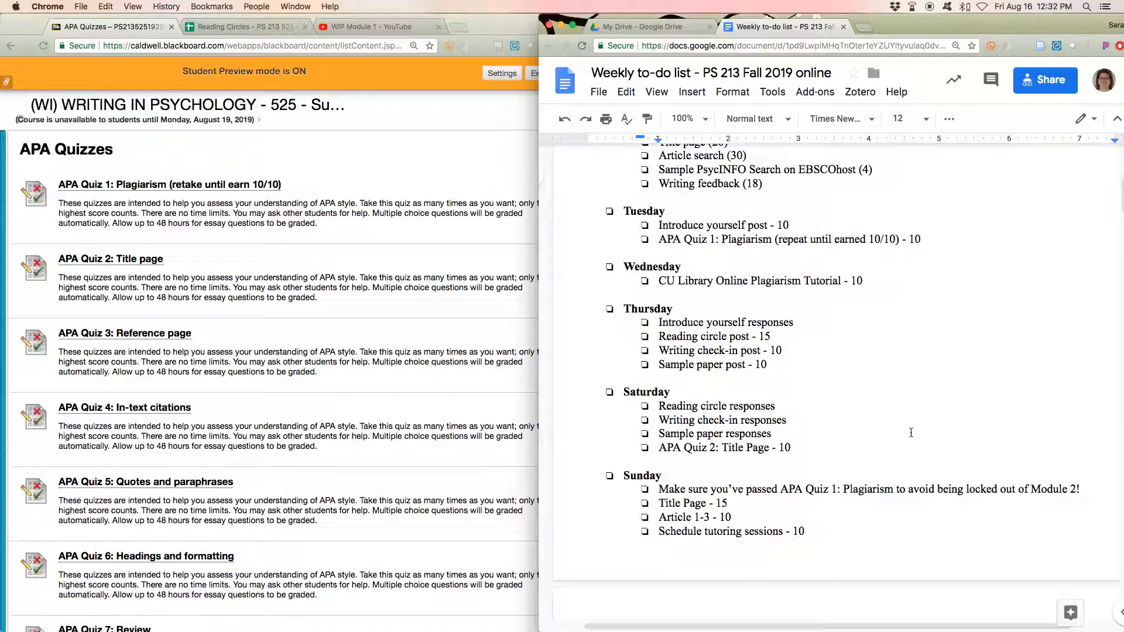
scroll(down, 3)
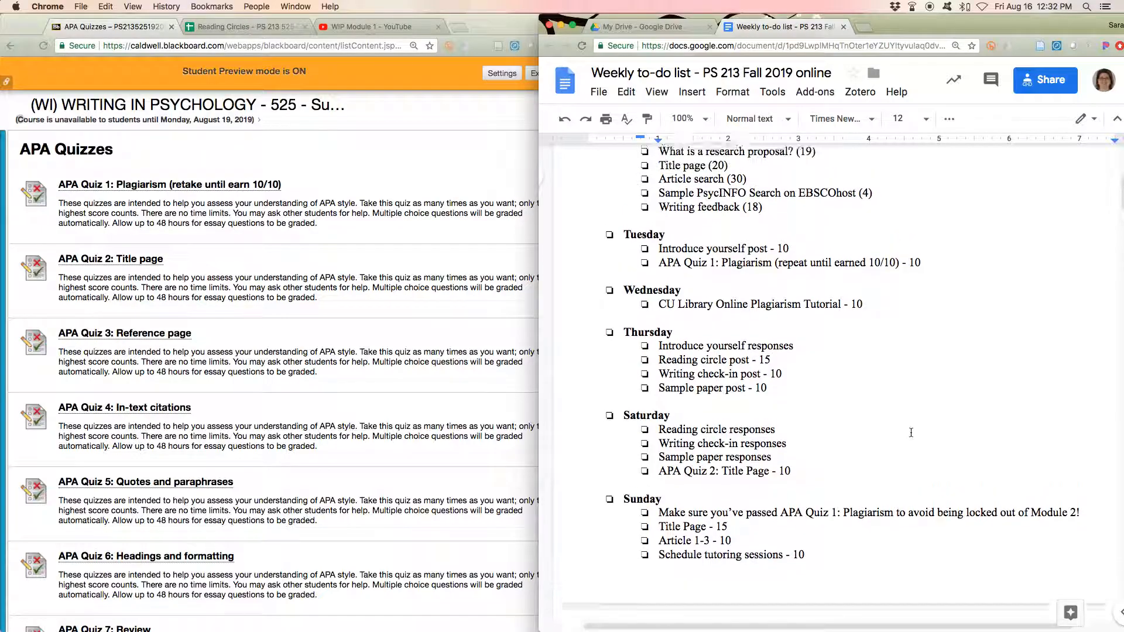